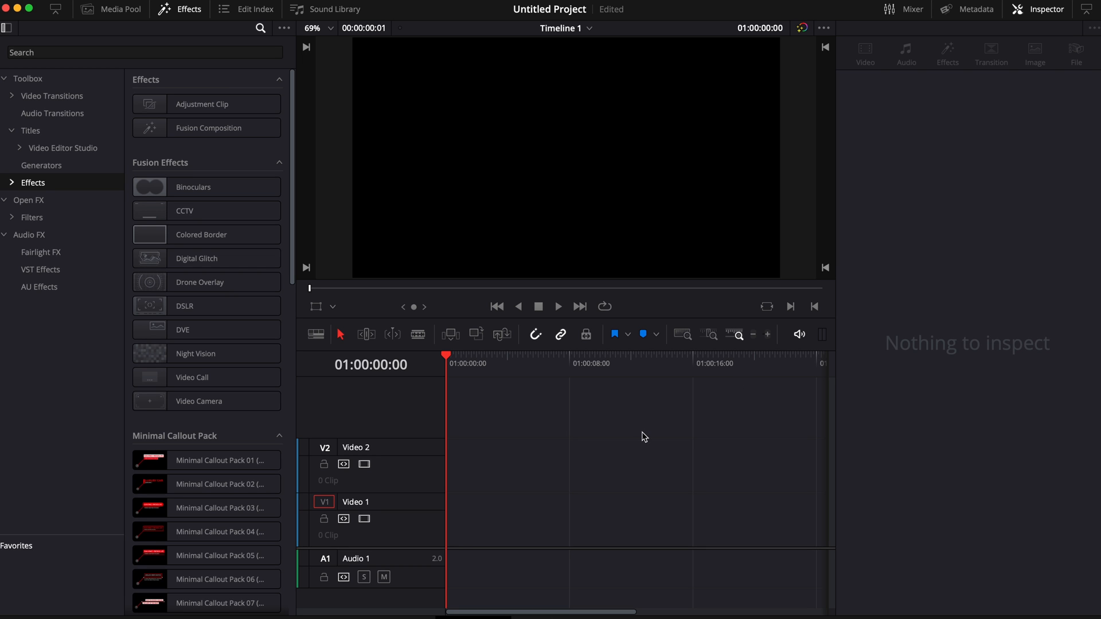
mouse_move(186, 14)
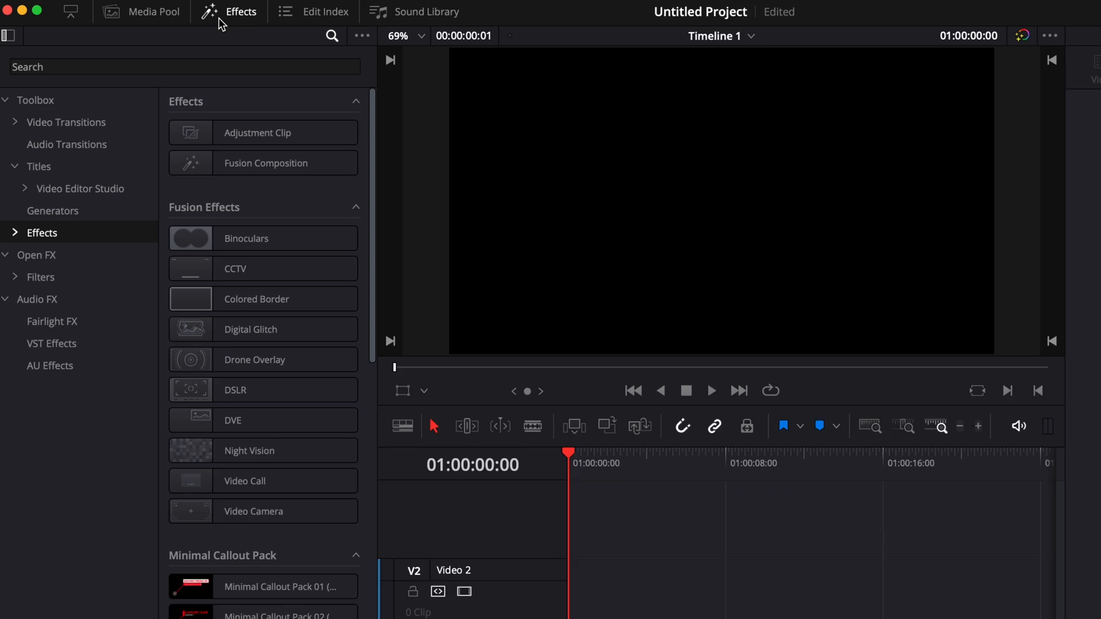
Drag the Fusion Composition effect onto Video 1 and select the new clip
click(285, 176)
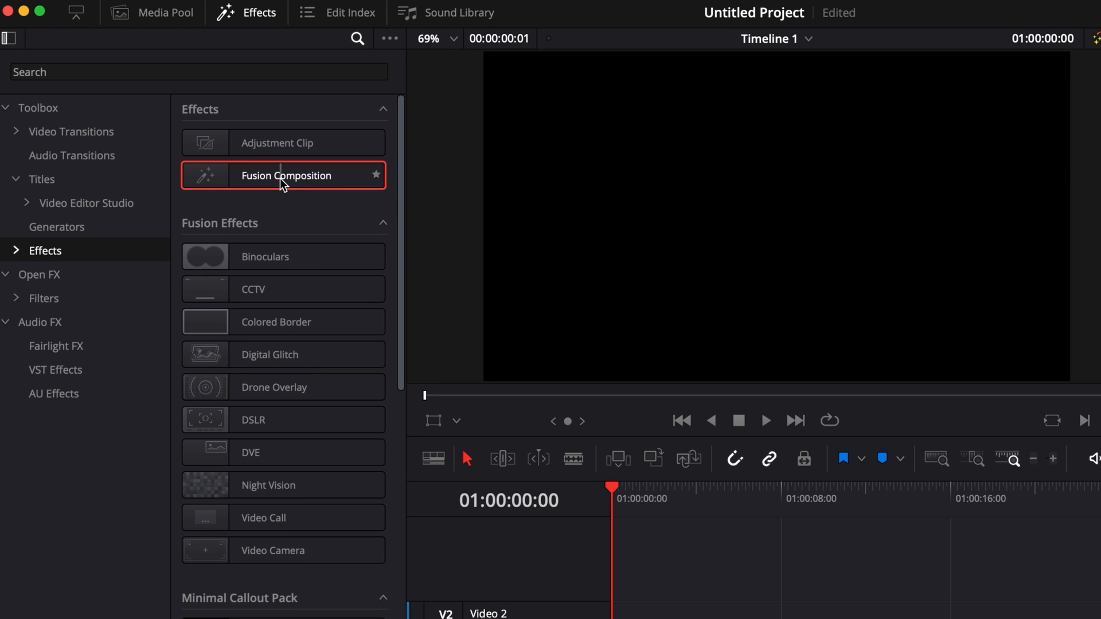
drag(282, 175, 485, 520)
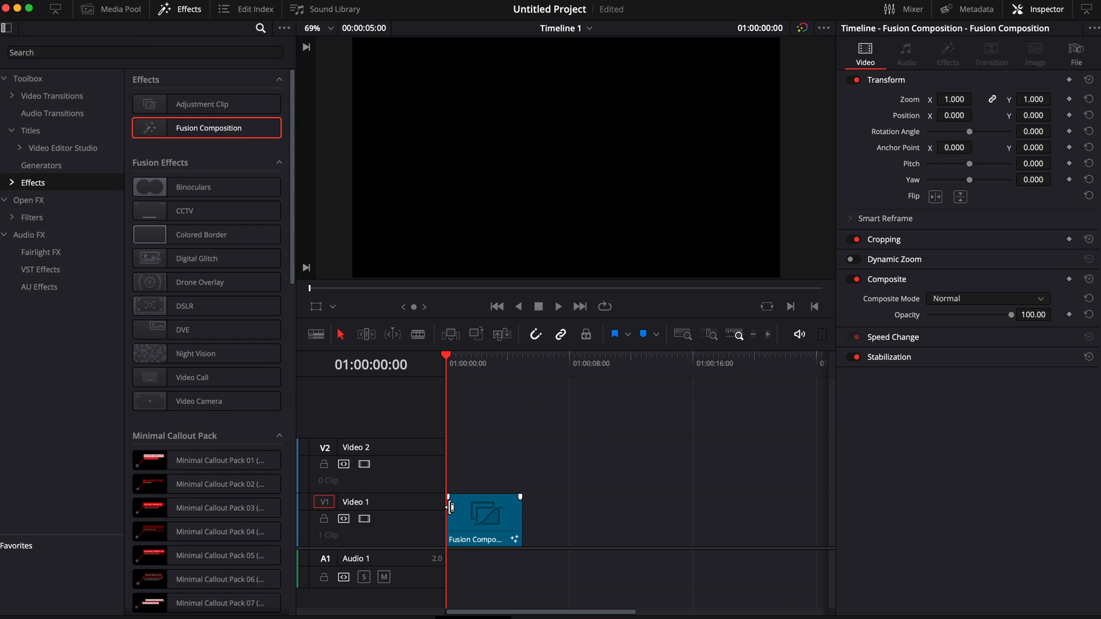
click(550, 602)
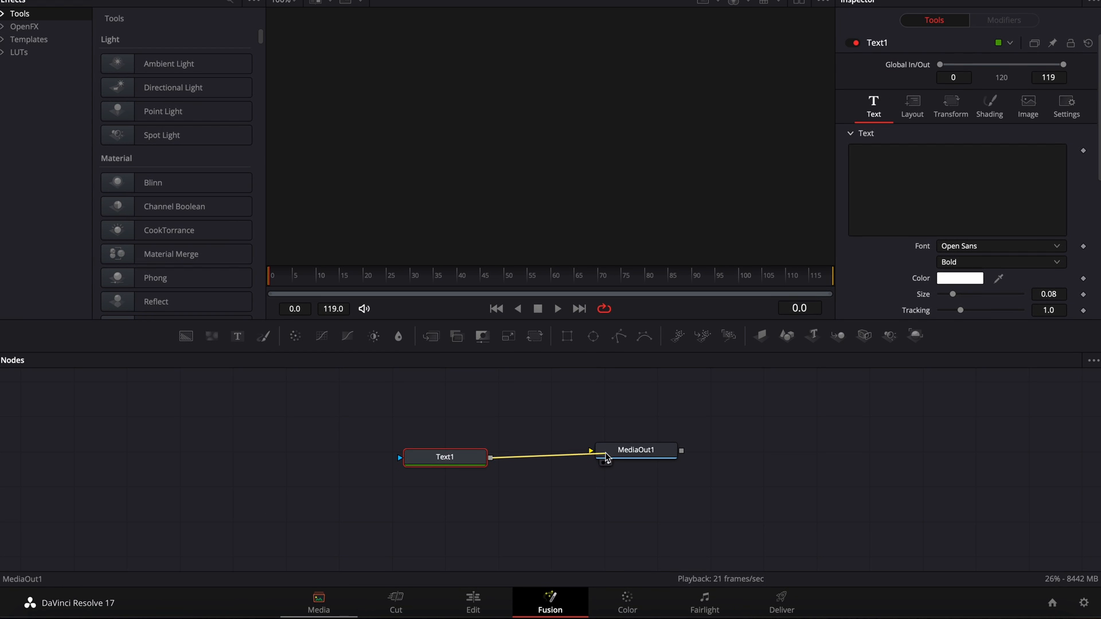
Start the title by typing 'DAVIN' into the Text1 node's Text field
click(443, 446)
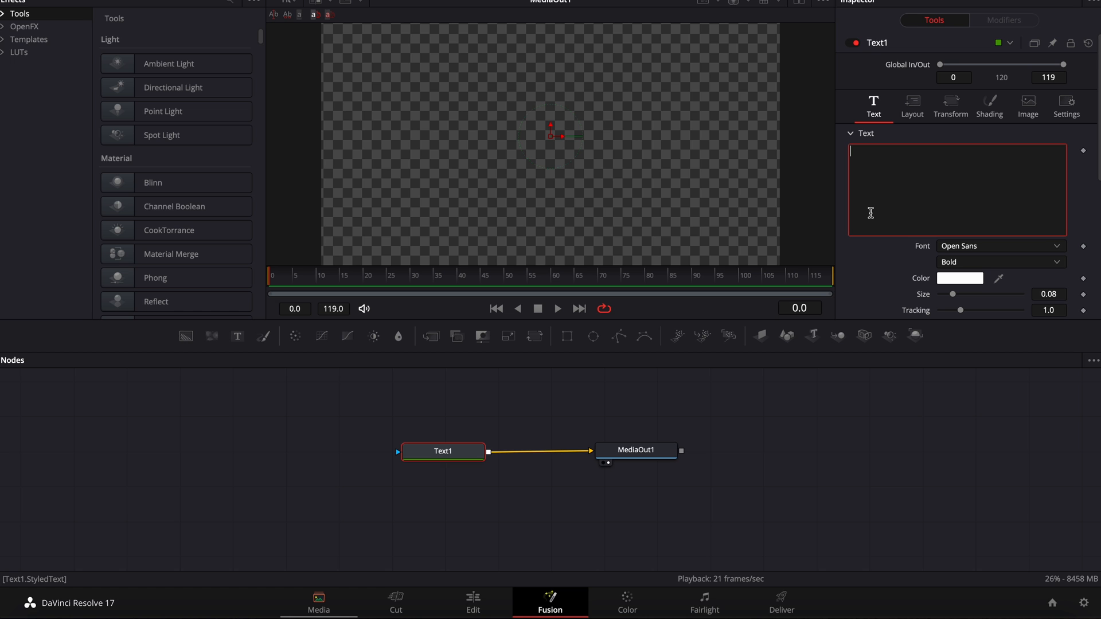
text(DAVINCI RESOLVE)
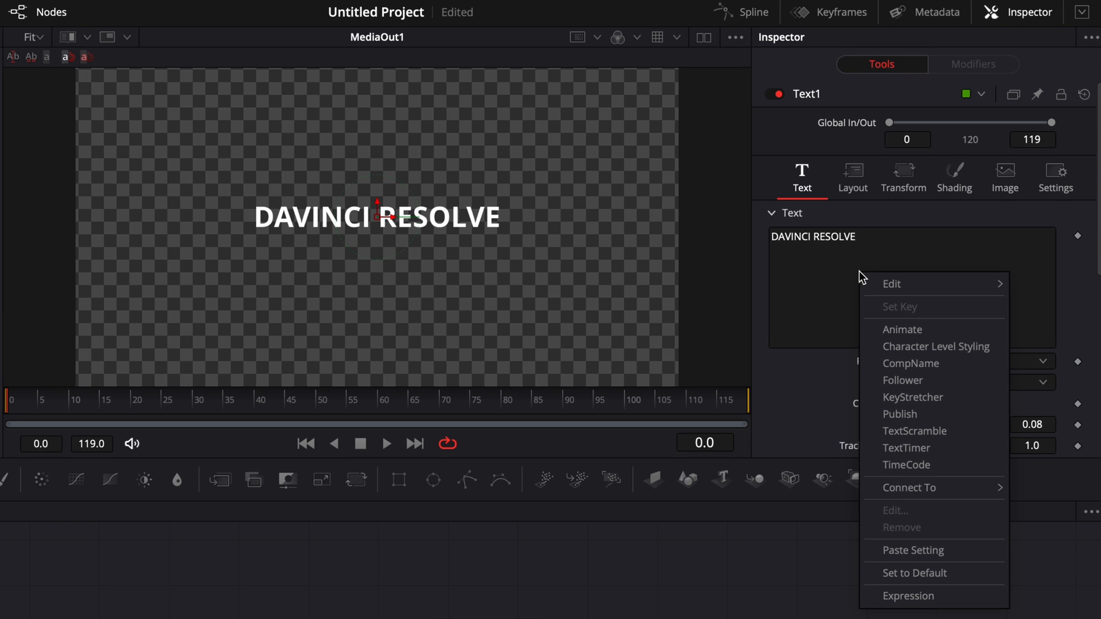
mouse_move(914, 431)
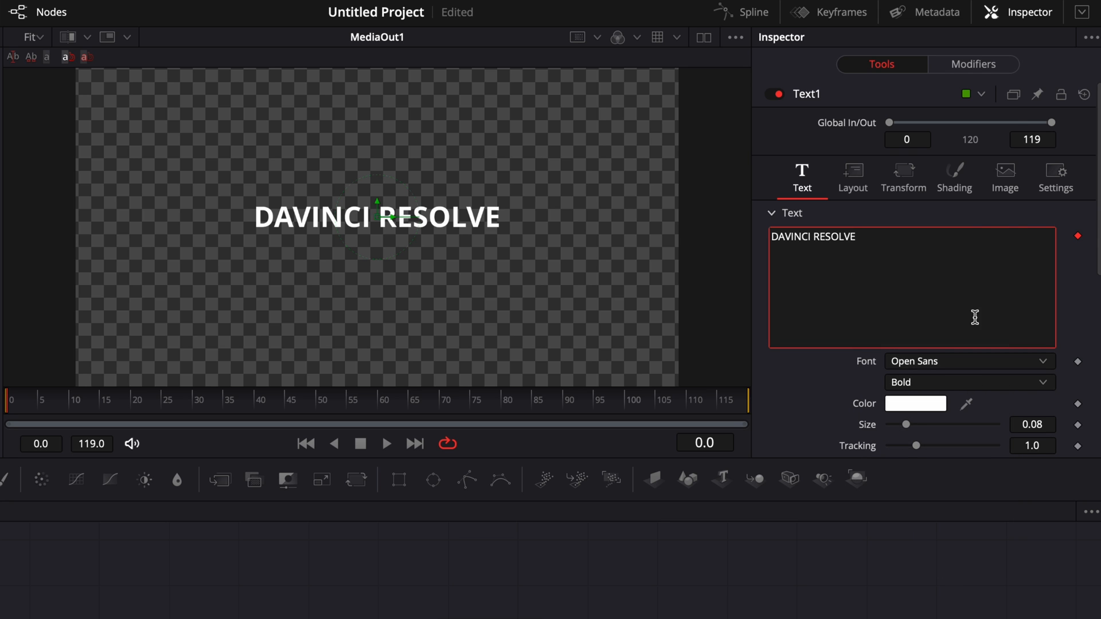
mouse_move(974, 64)
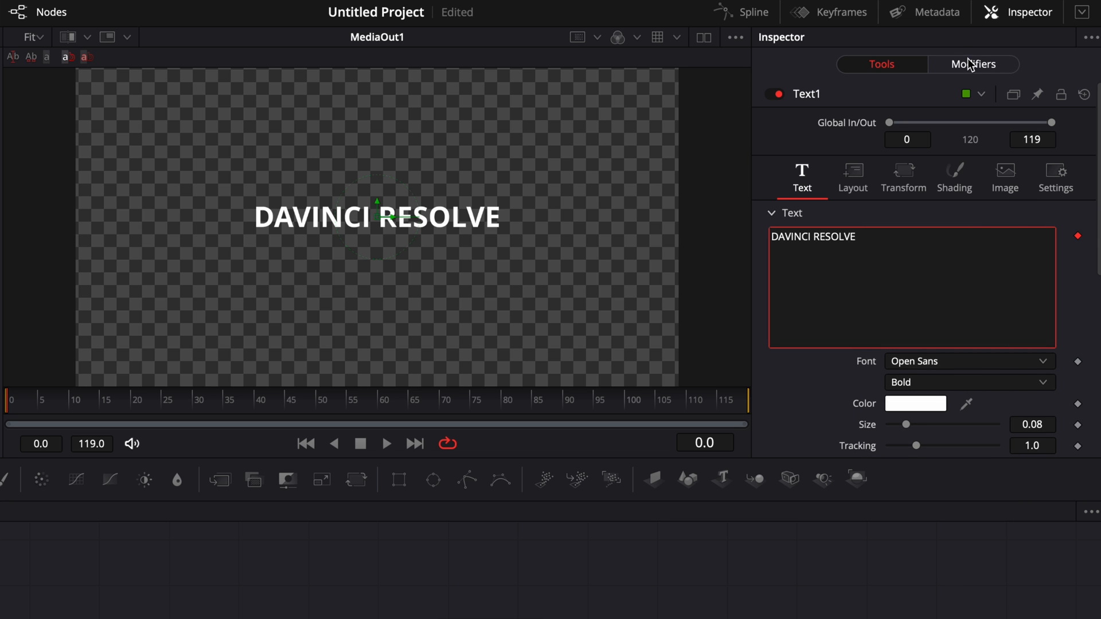
Open the TextScramble modifier settings and set Randomness to 0.464
click(973, 64)
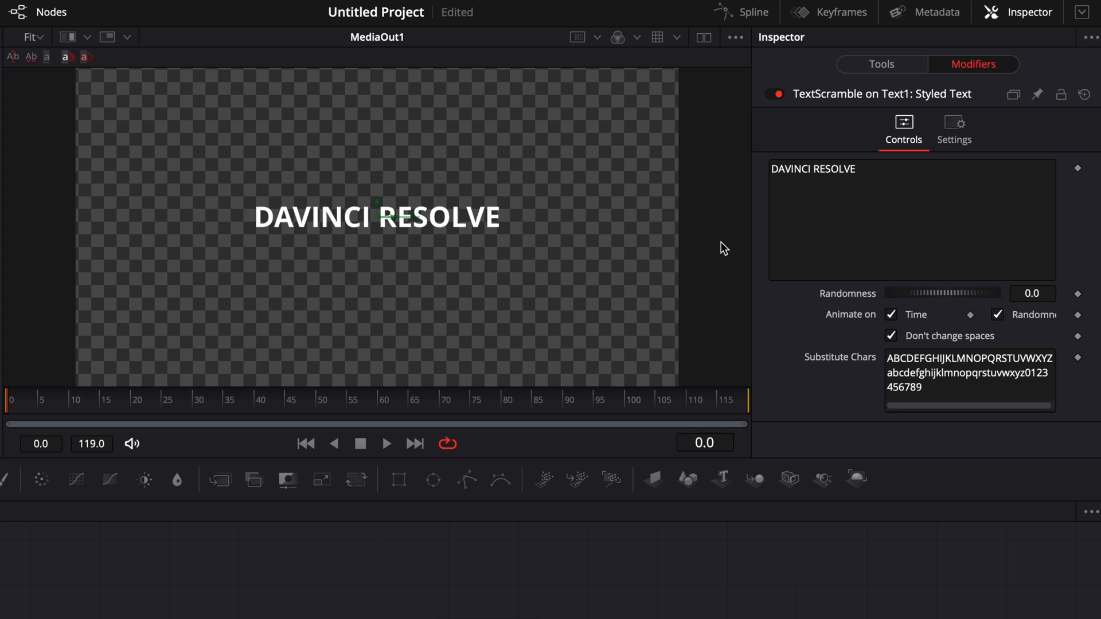
mouse_move(884, 312)
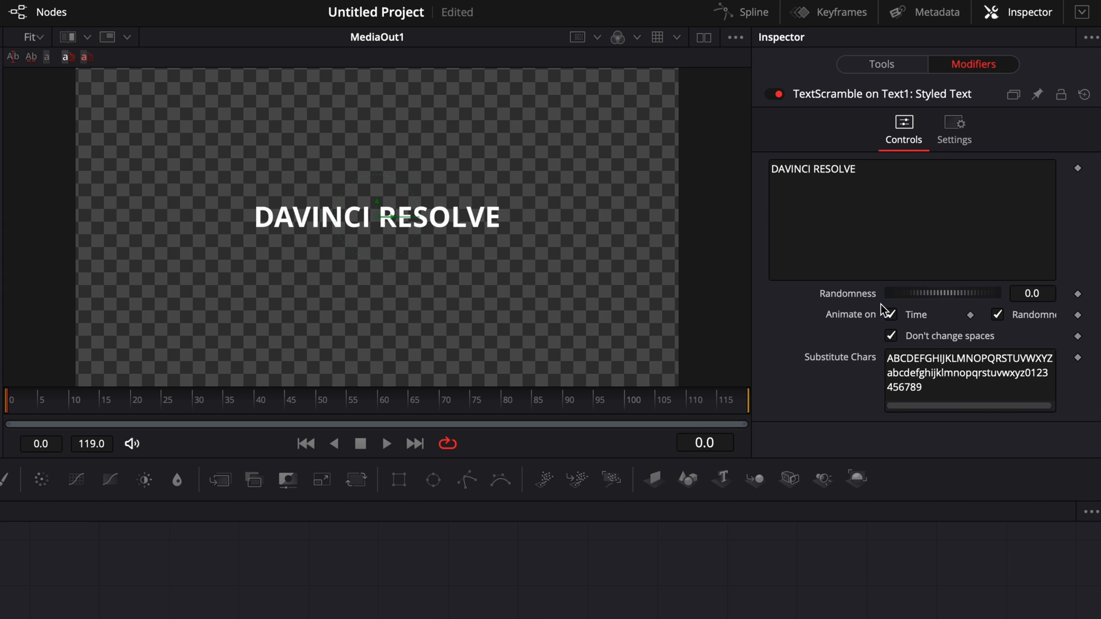
mouse_move(950, 298)
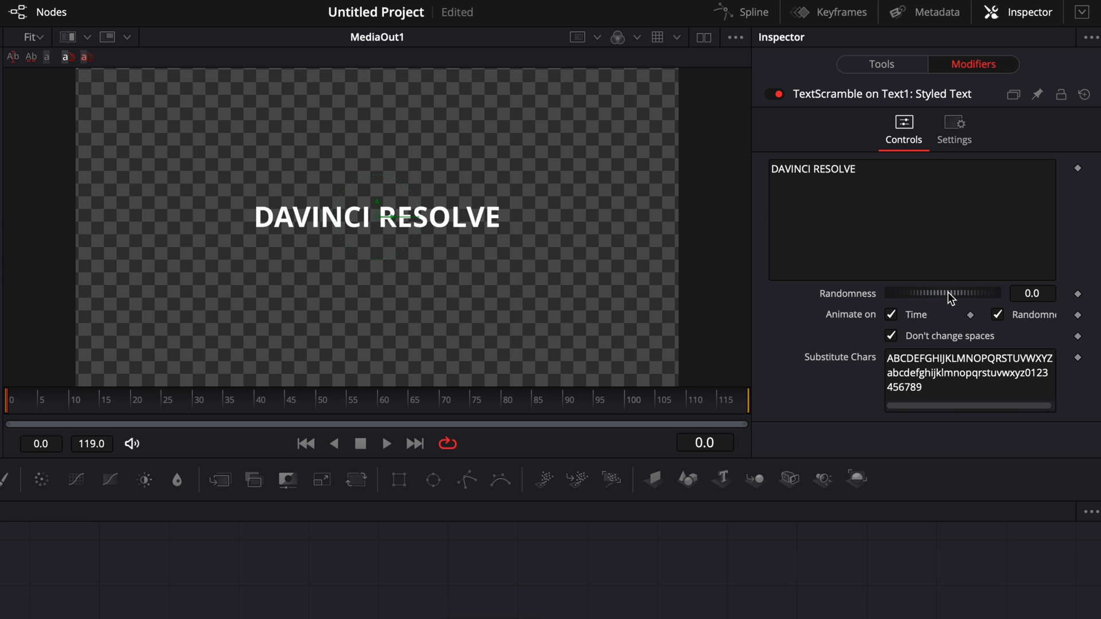
drag(912, 294, 948, 294)
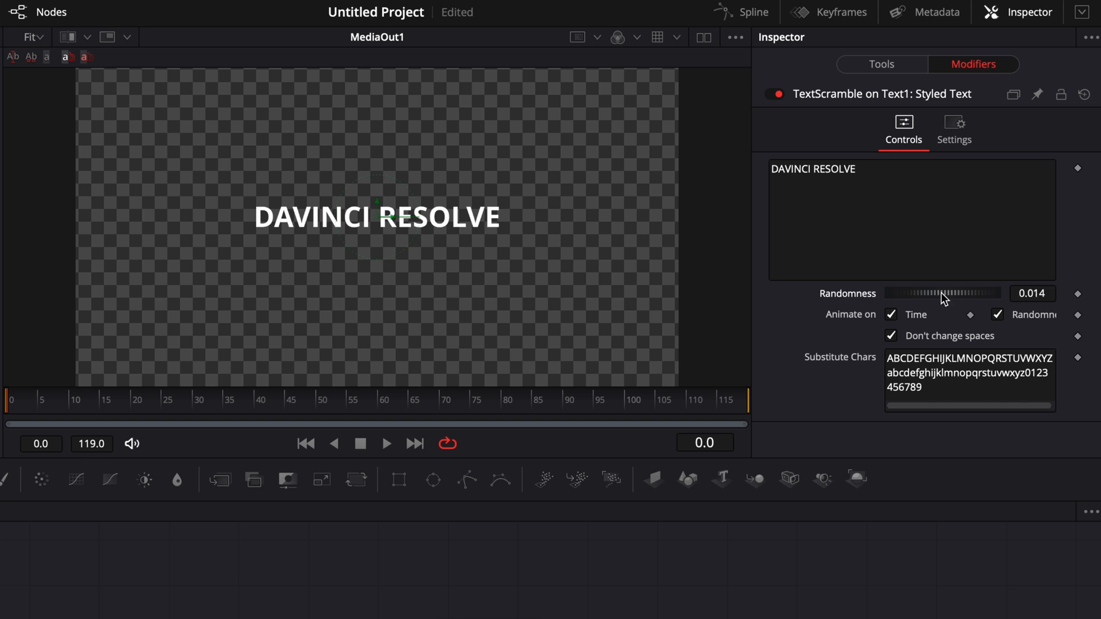
drag(970, 293, 945, 293)
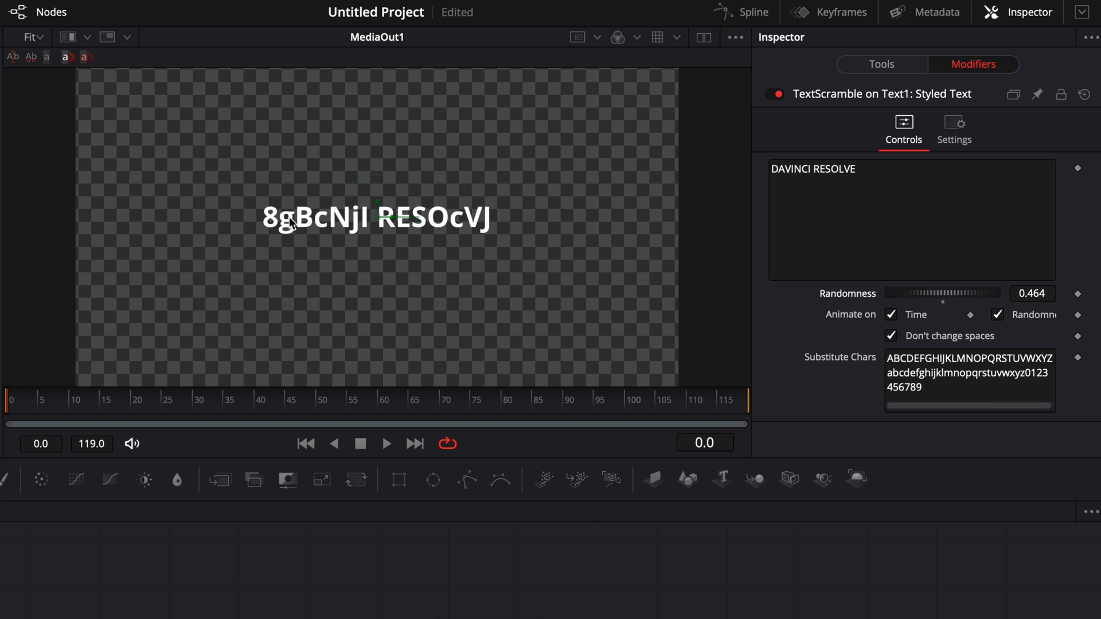
mouse_move(827, 179)
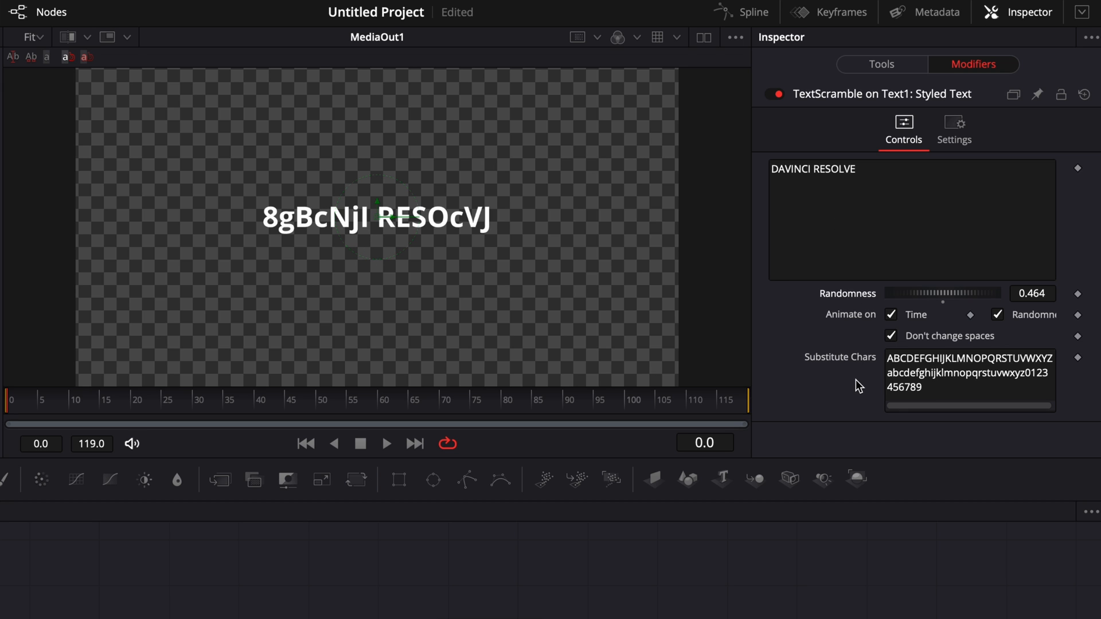
mouse_move(856, 376)
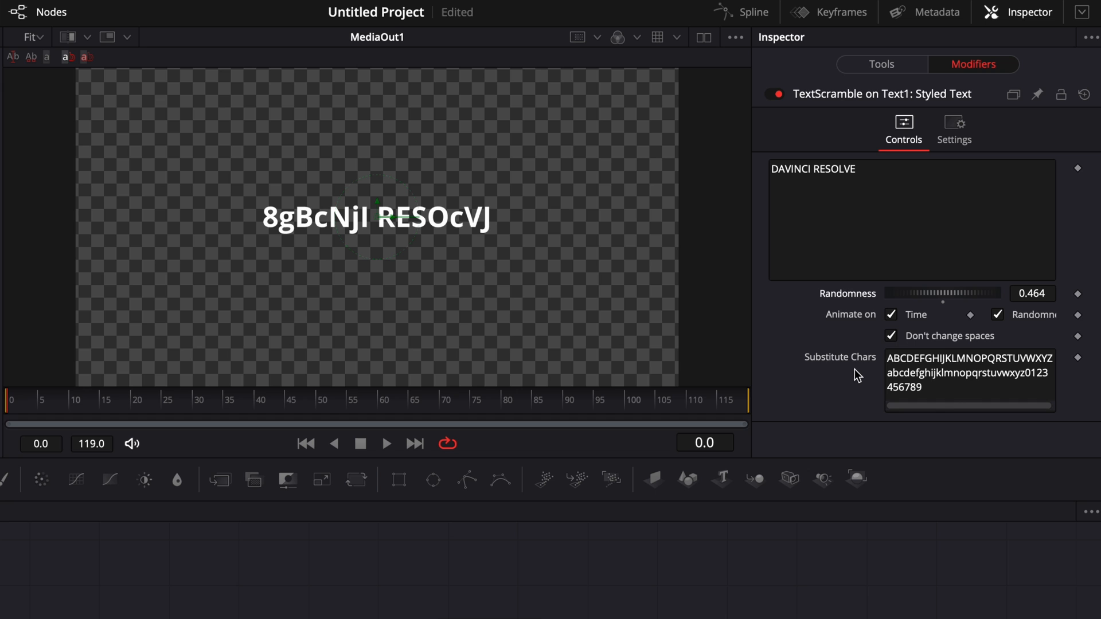
Edit Substitute Chars to keep only uppercase letters A–Z and digits 0–9
click(969, 373)
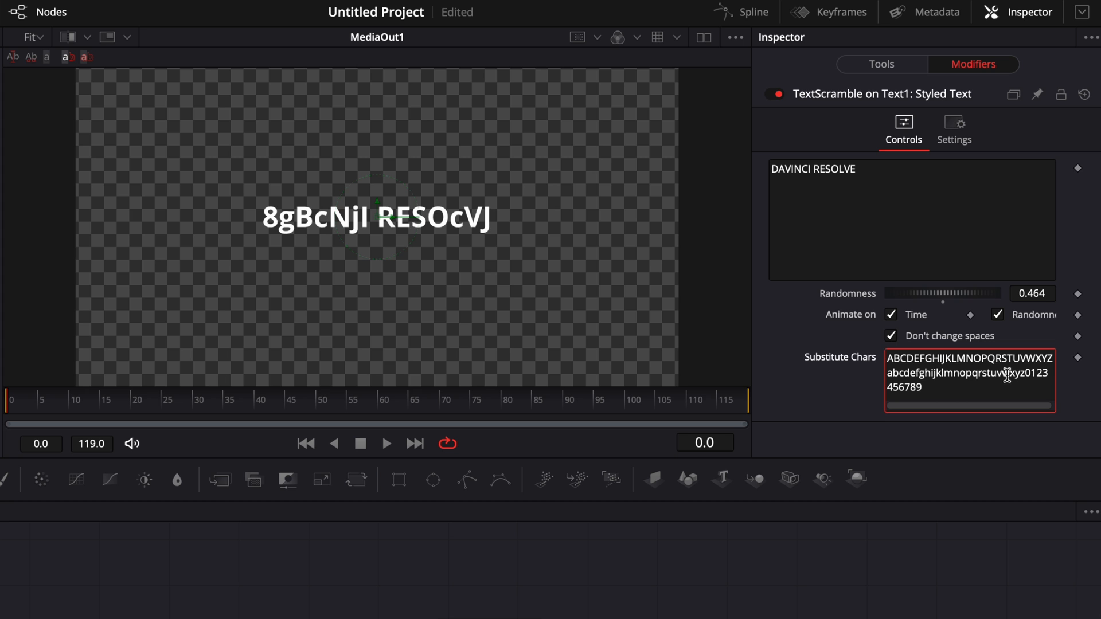
mouse_move(998, 379)
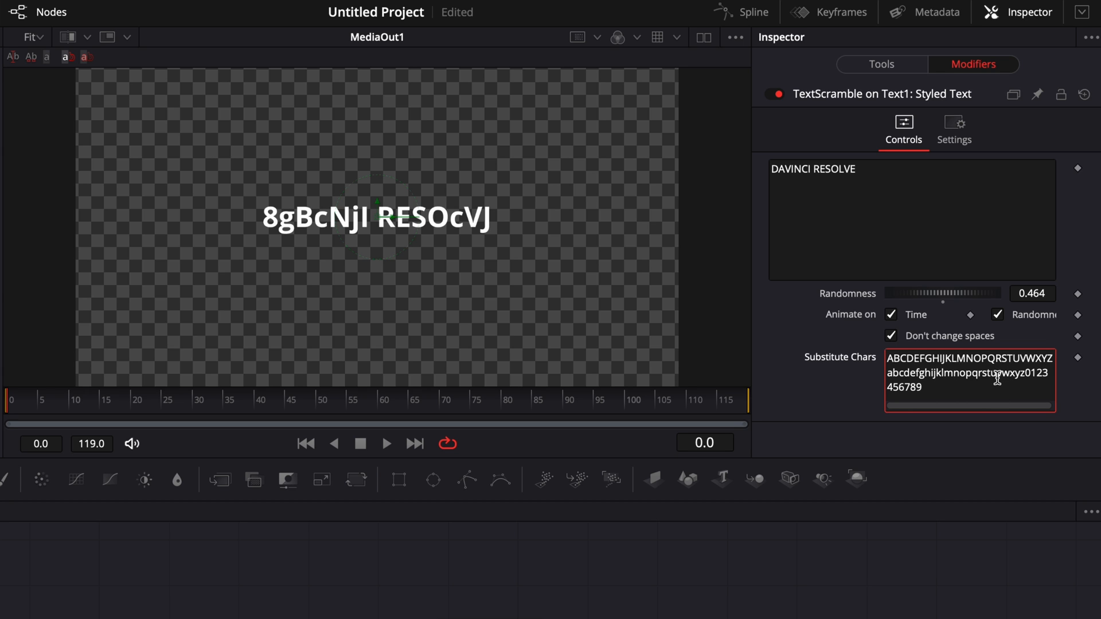
mouse_move(985, 375)
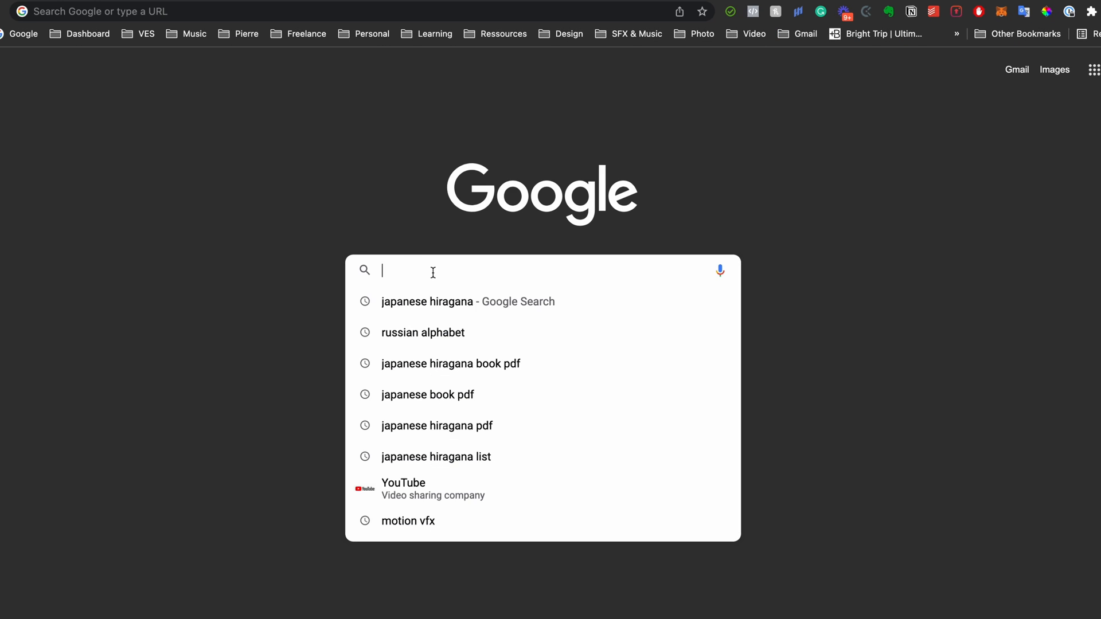
Search Google in Chrome for 'hirgana' to find hiragana characters
text(hirgana)
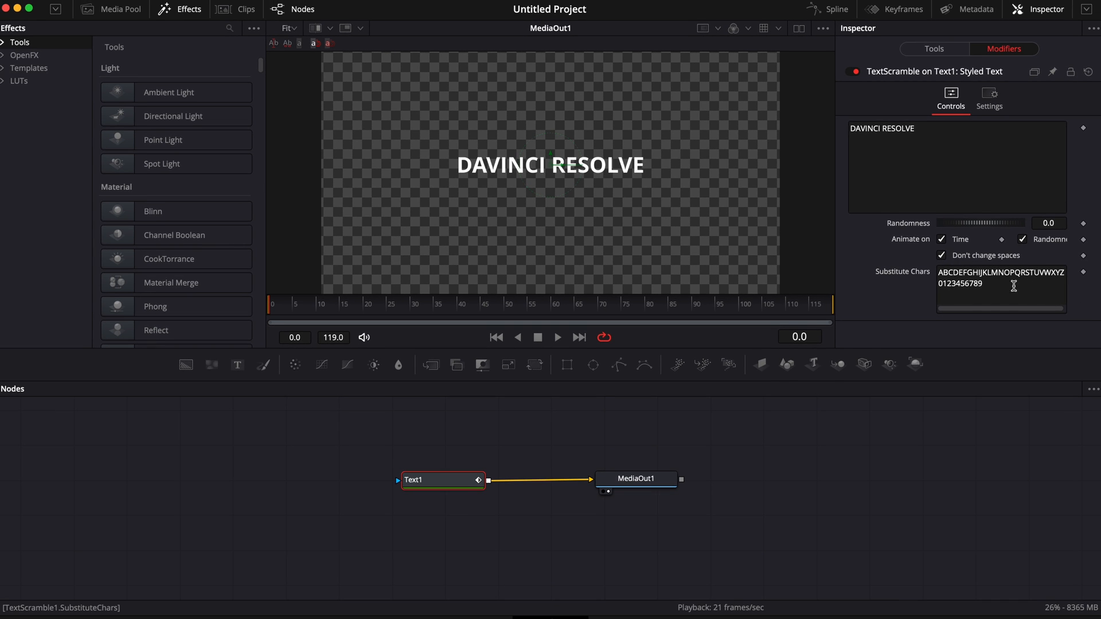
Add hiragana (平仮名, ひらがな, こんにちは) to Substitute Chars and set Randomness to 0.341
text(平仮名, ひらがな)
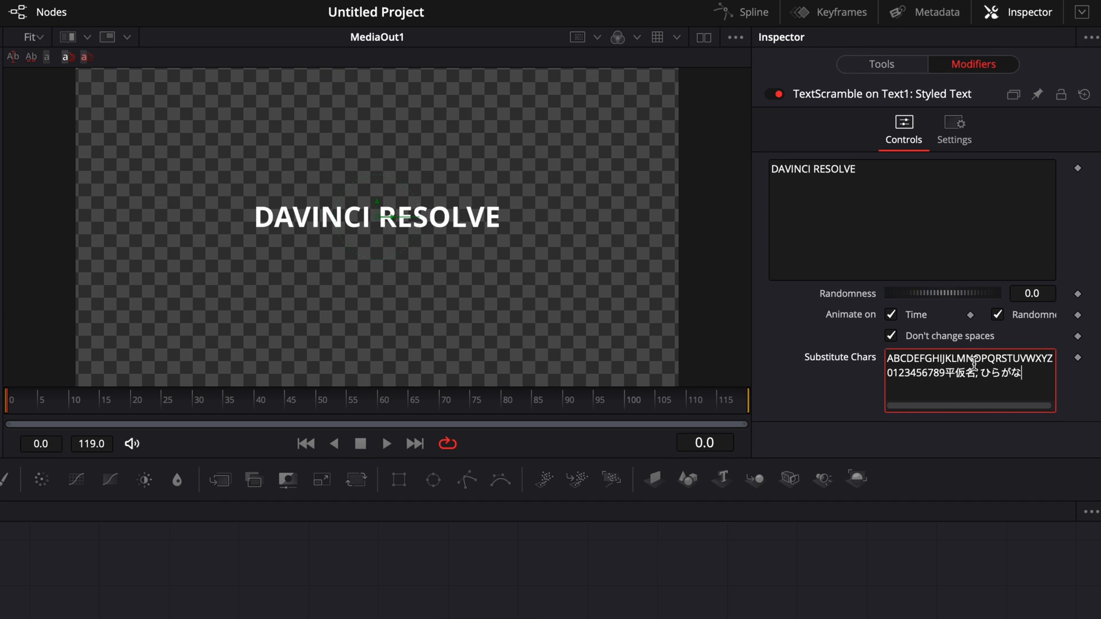
text(こんにちは)
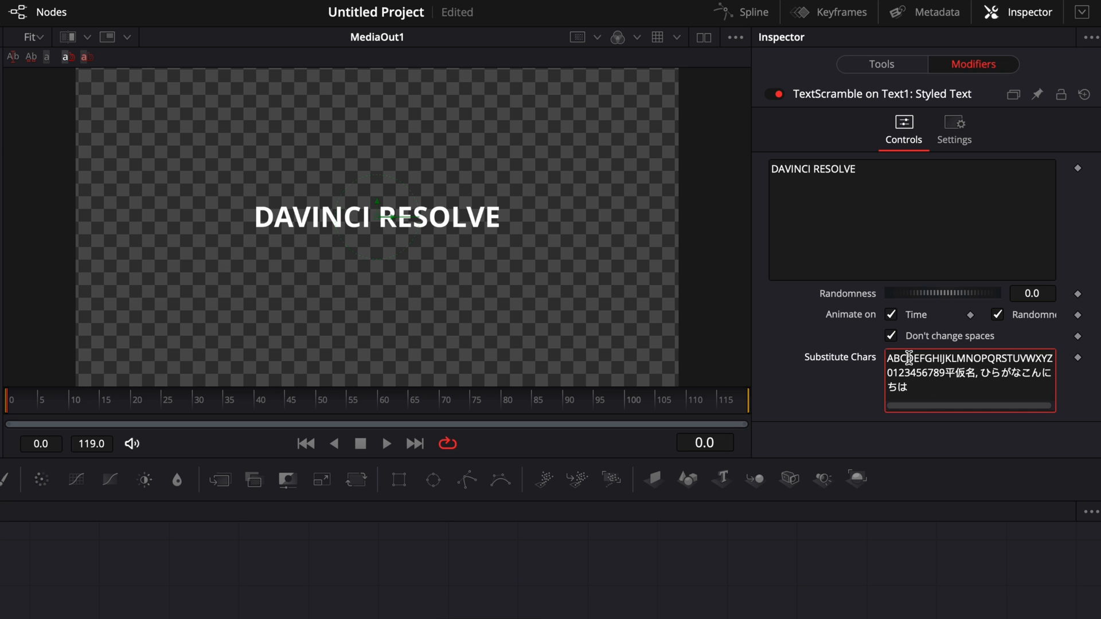
mouse_move(390, 117)
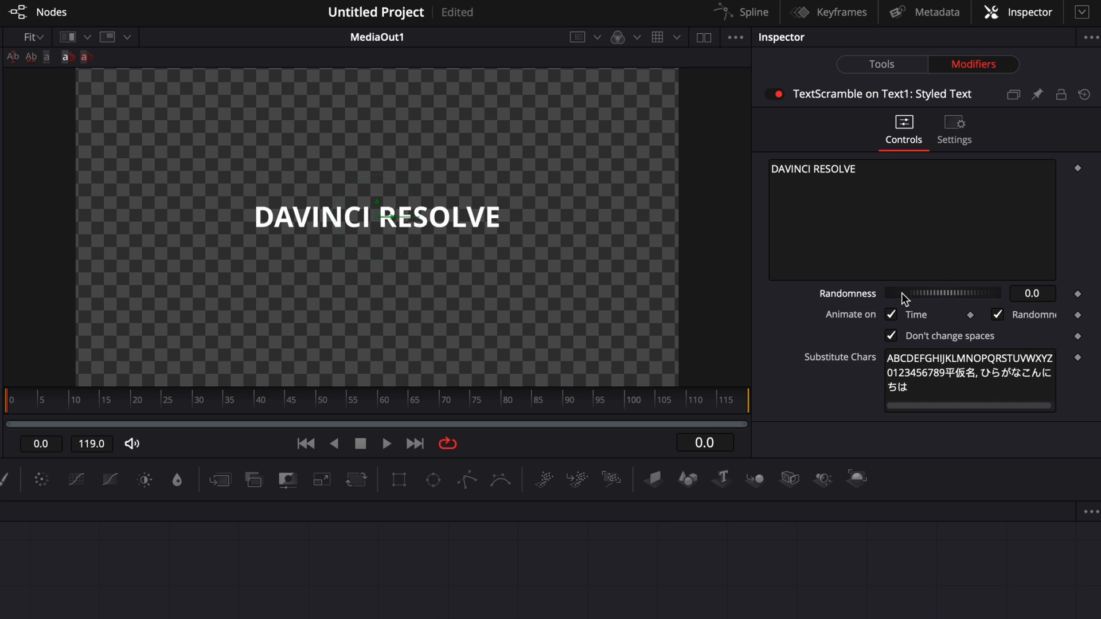
drag(906, 293, 945, 293)
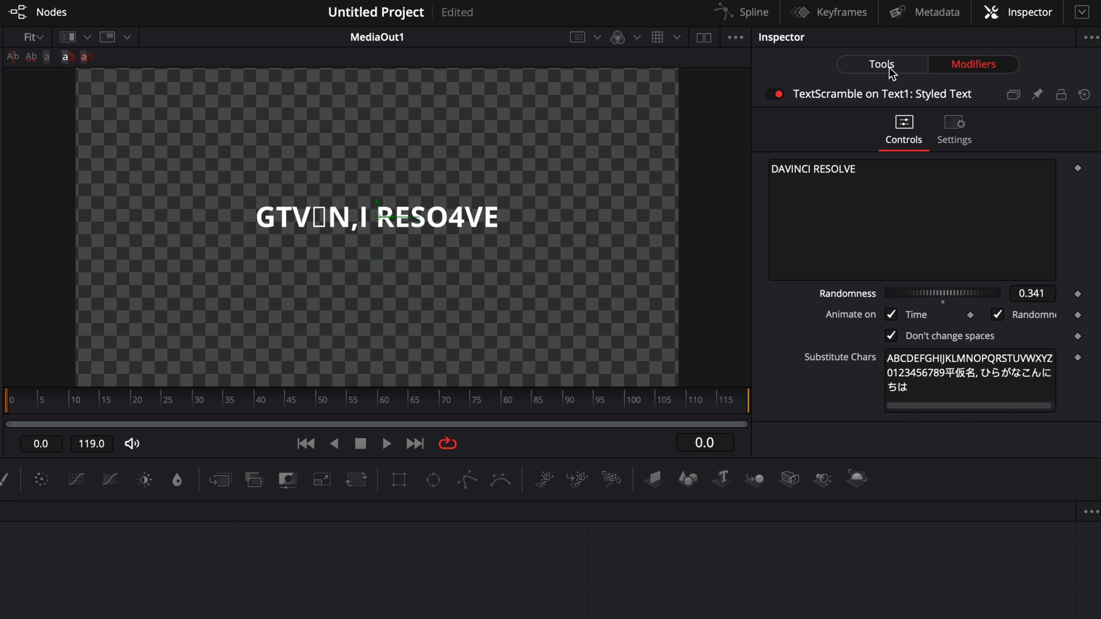
Return to the Text1 settings and attach a Text Scramble modifier to the title text
click(881, 63)
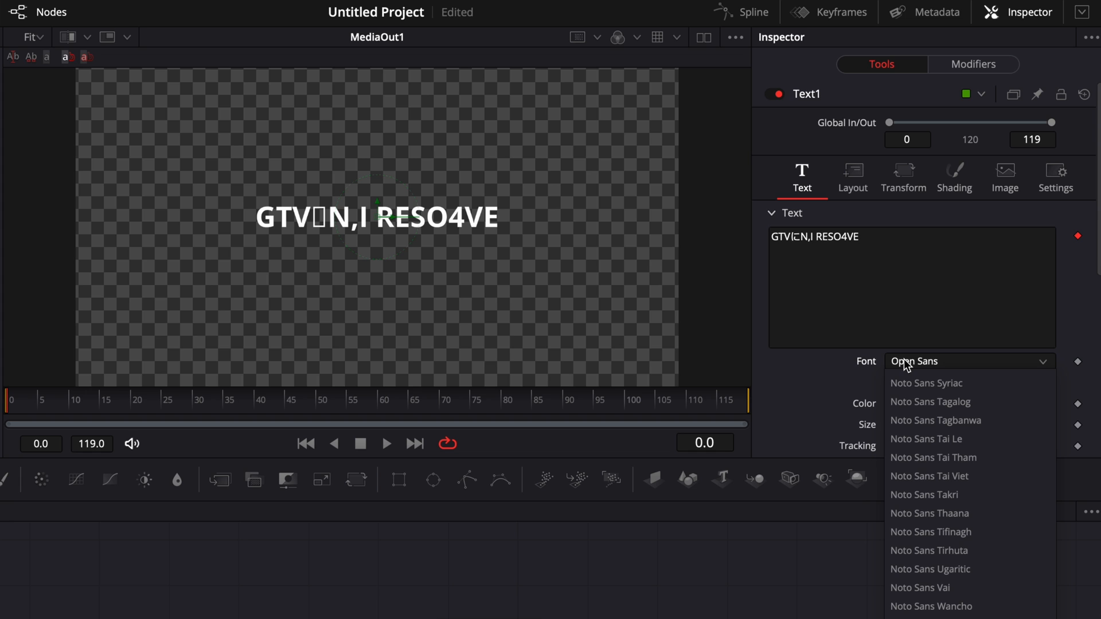
mouse_move(339, 244)
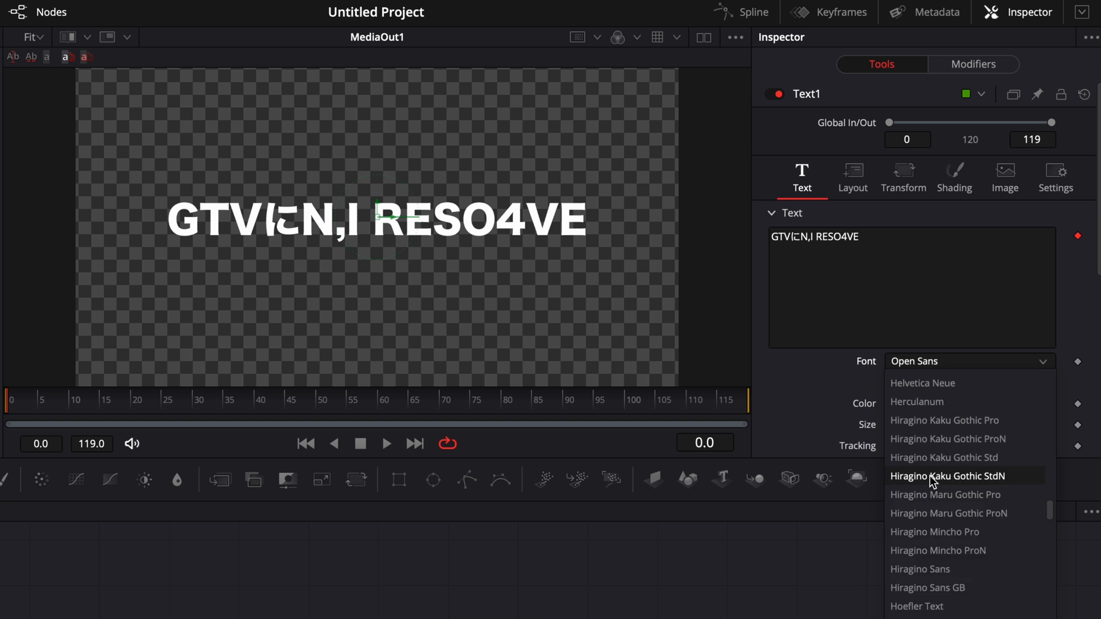
click(942, 476)
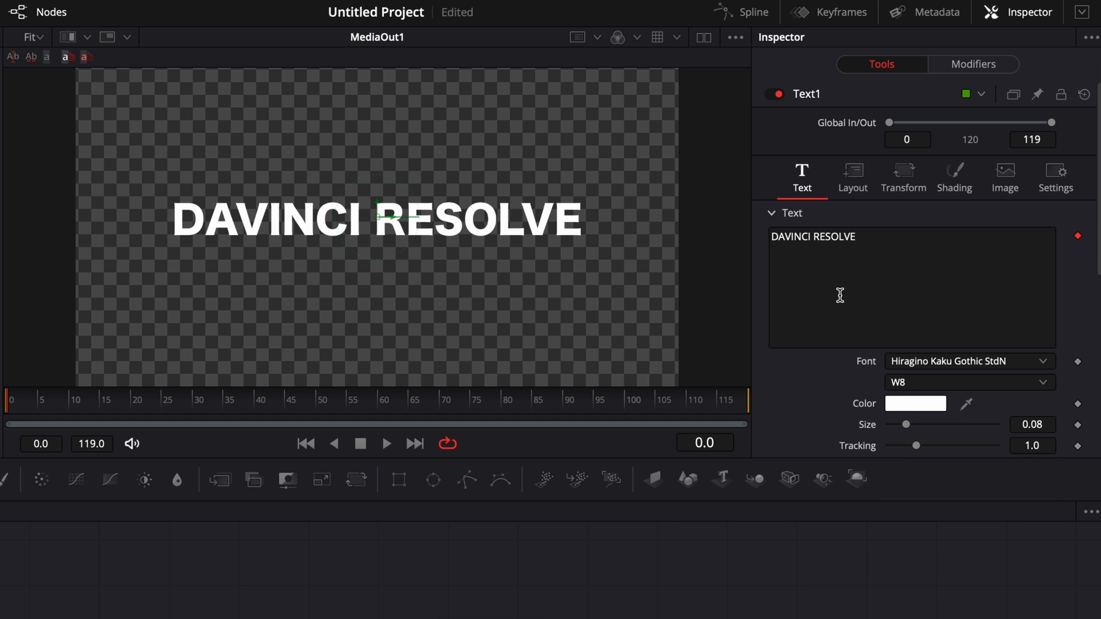
Set the scramble Randomness to 0.717 and play the scrambling animation preview
click(974, 63)
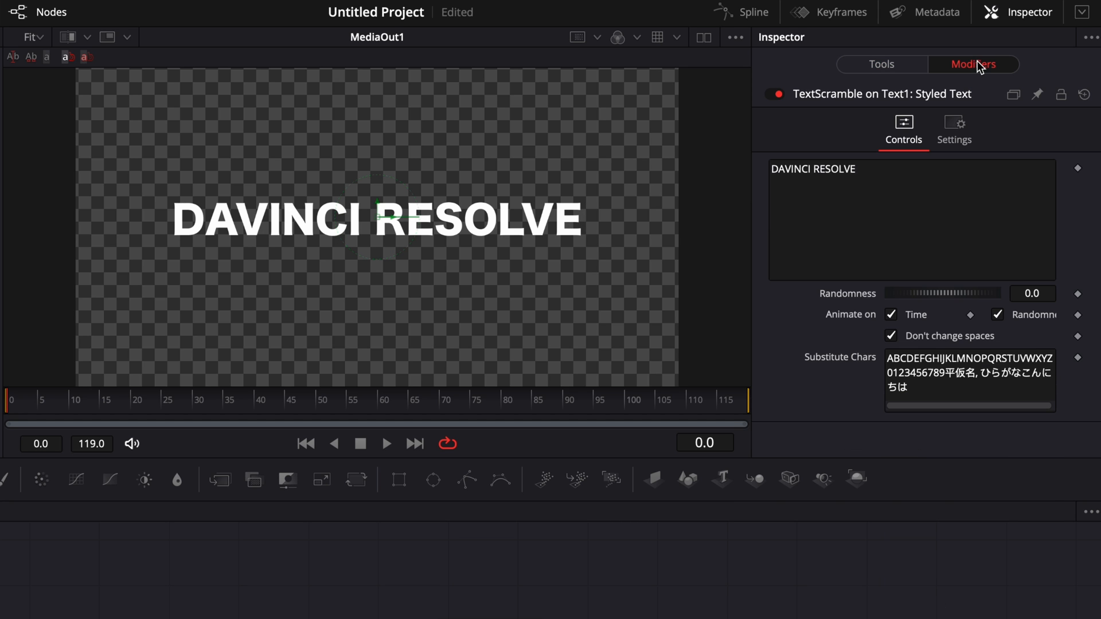
mouse_move(924, 302)
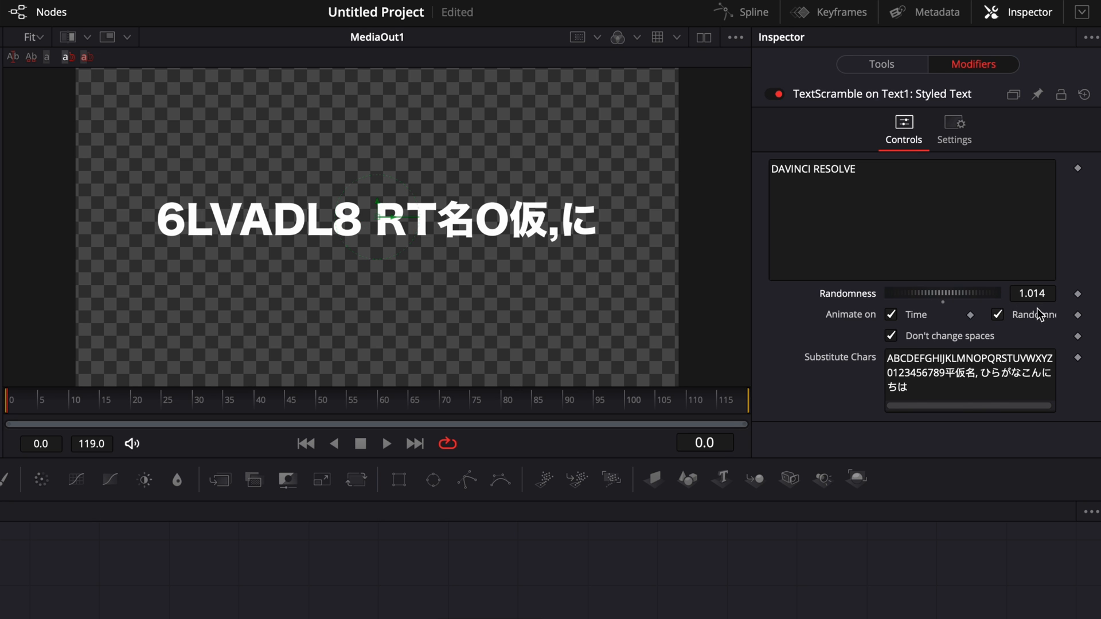
mouse_move(967, 300)
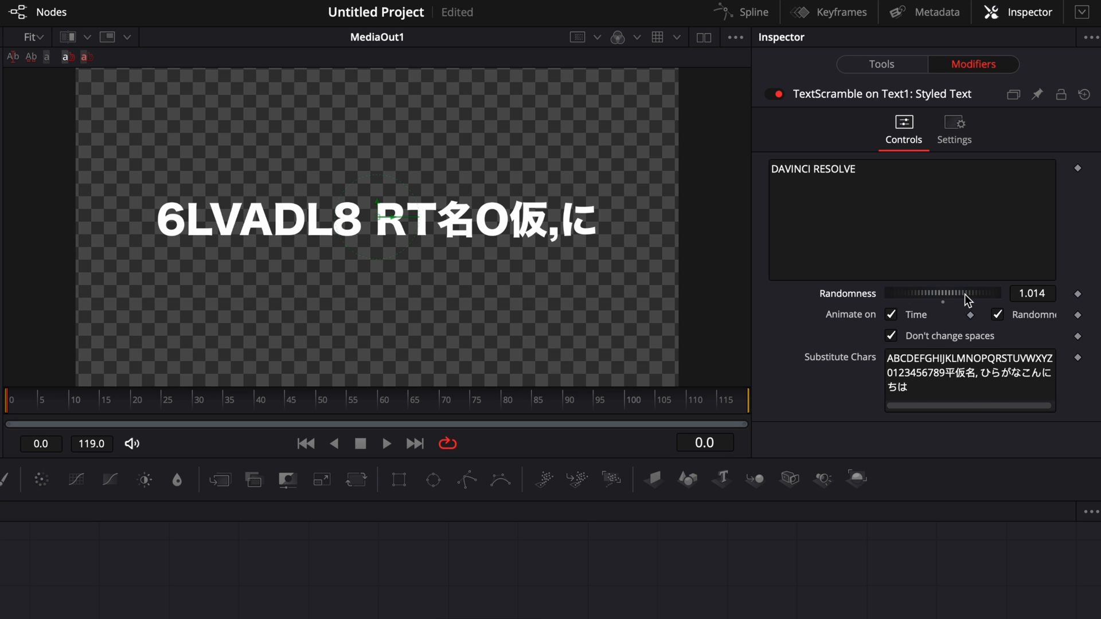
drag(969, 293, 934, 293)
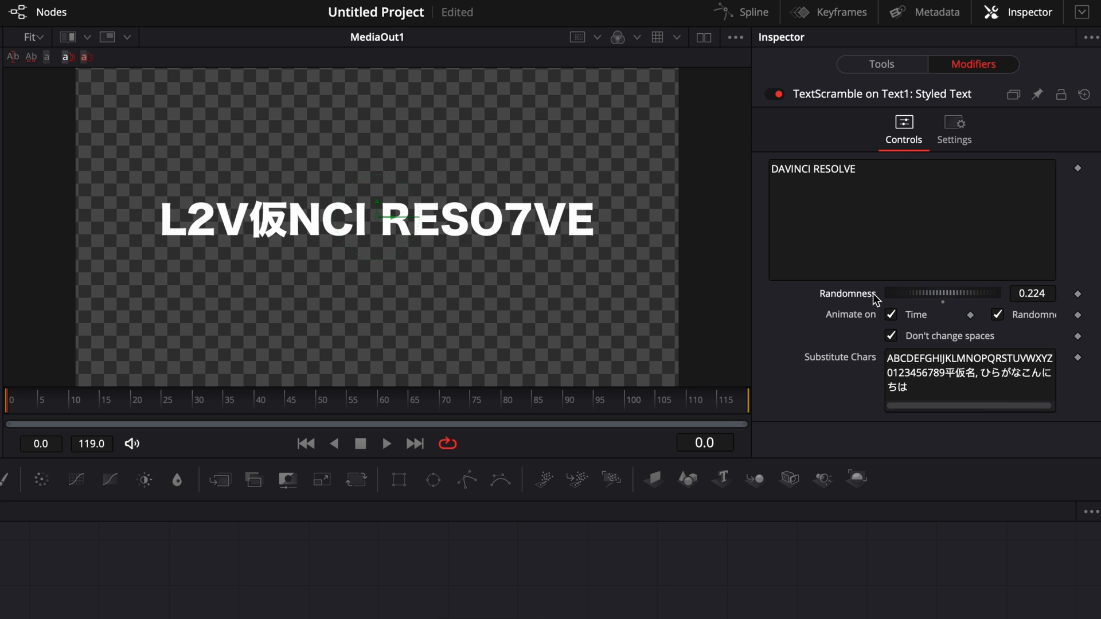
drag(898, 293, 941, 293)
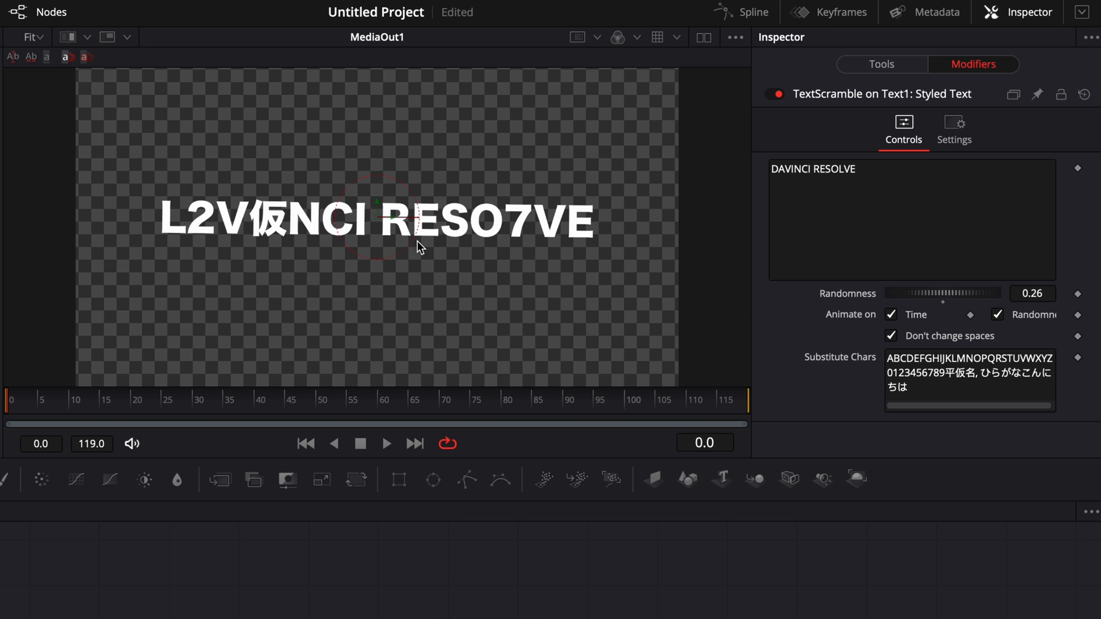
drag(941, 293, 966, 293)
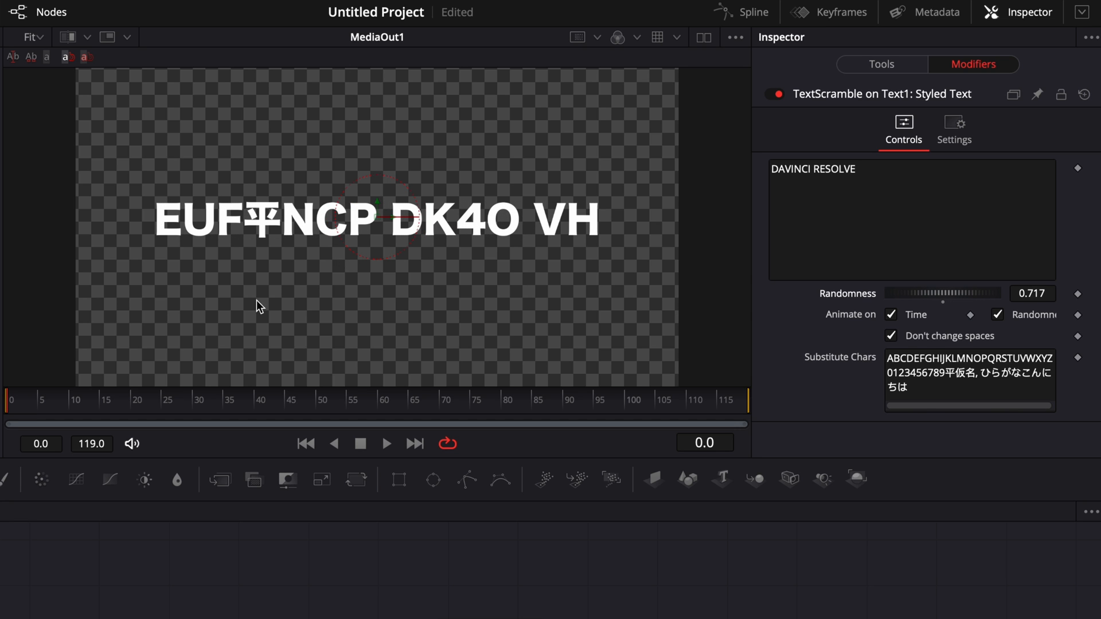
mouse_move(1038, 310)
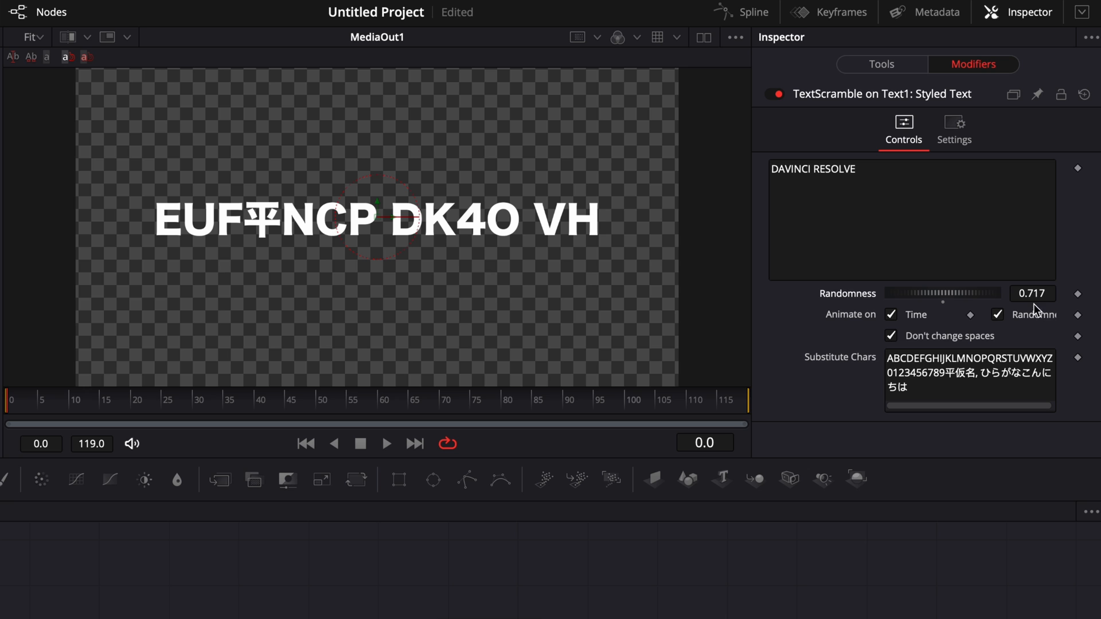
mouse_move(202, 232)
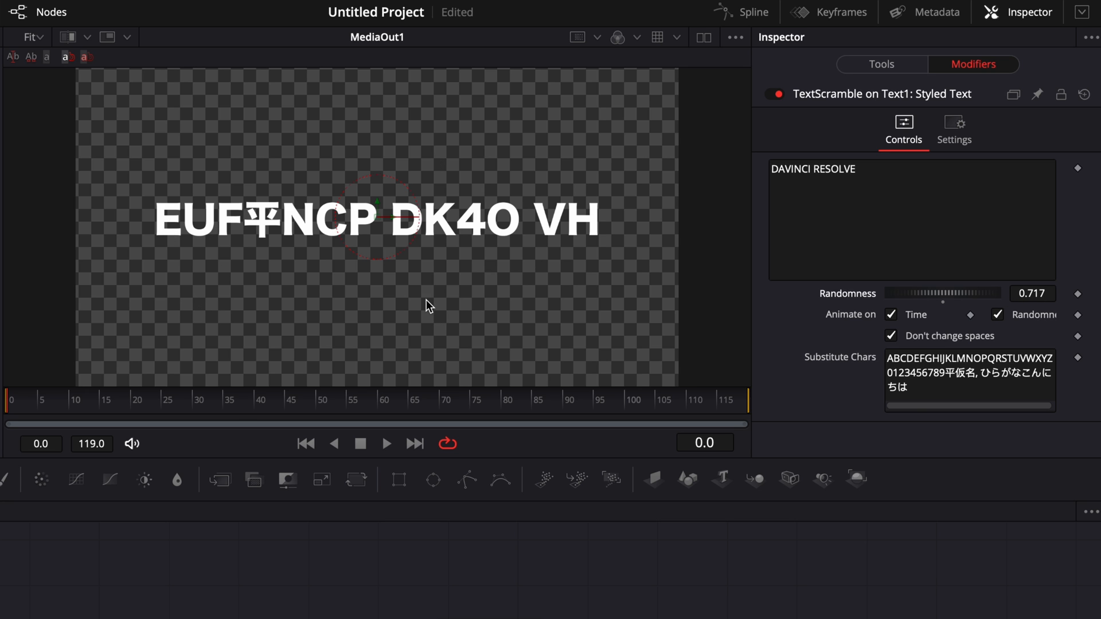
click(386, 443)
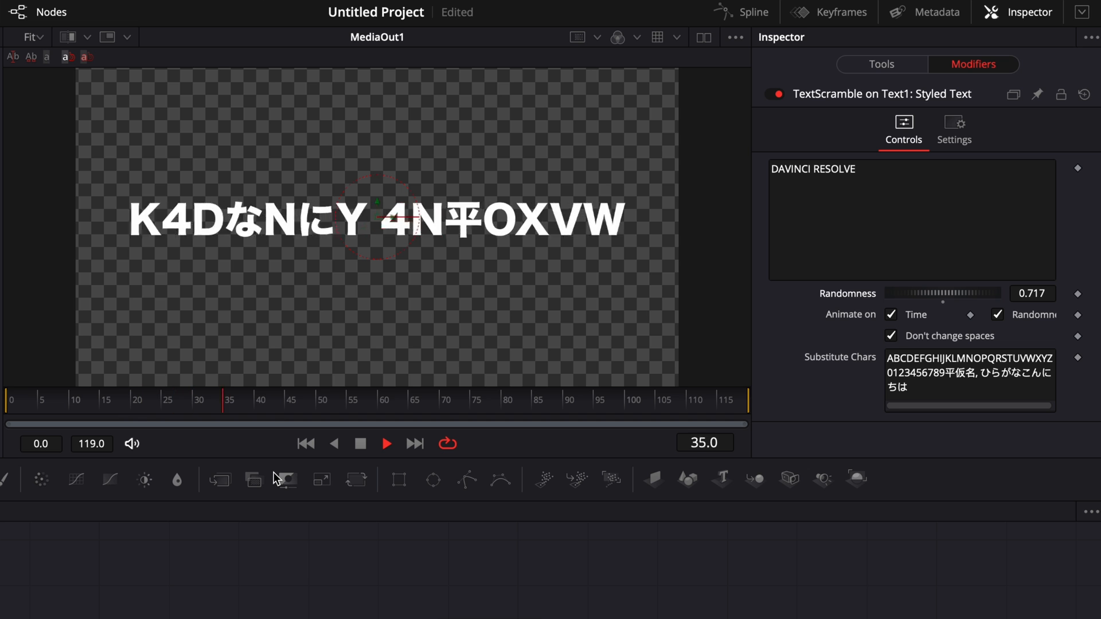
Stop playback, return to frame 0, and keyframe Randomness at 0.732
click(515, 400)
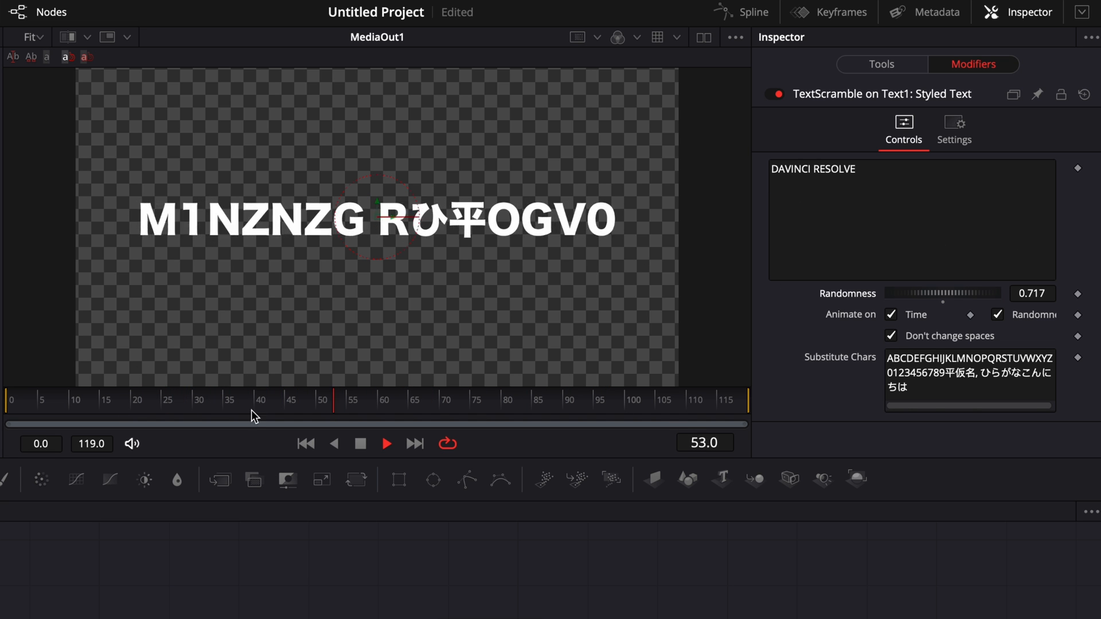
click(625, 399)
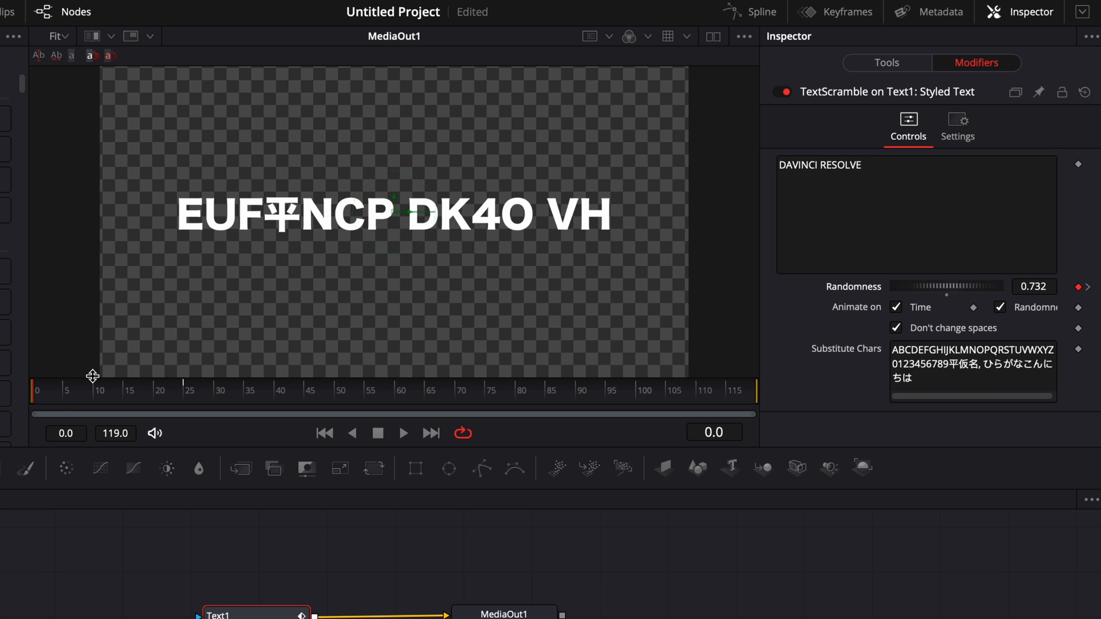
click(403, 433)
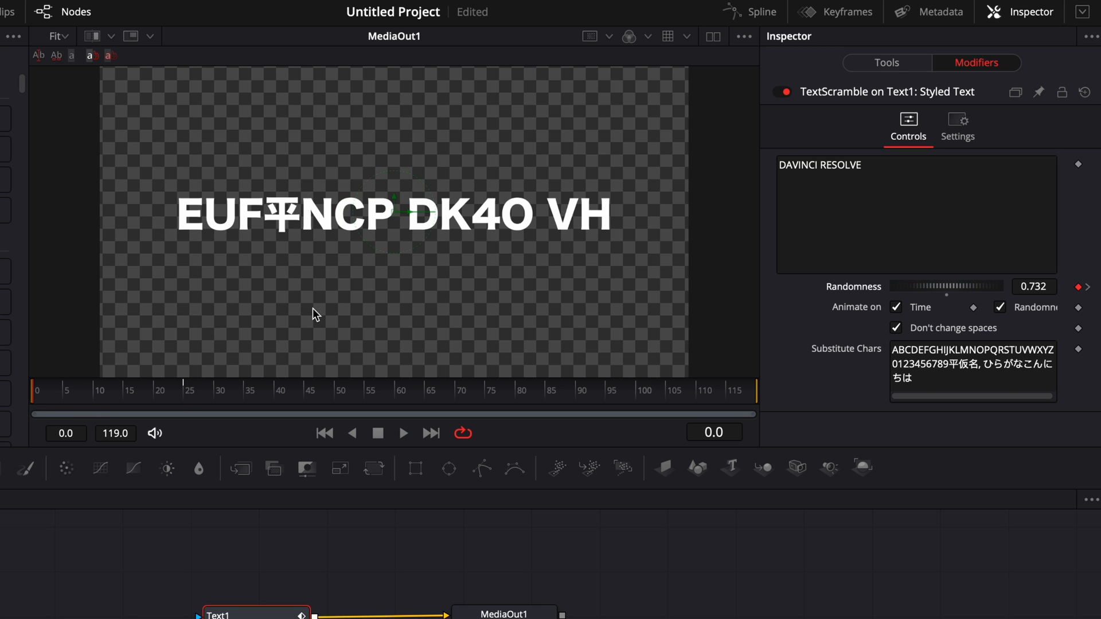
mouse_move(306, 306)
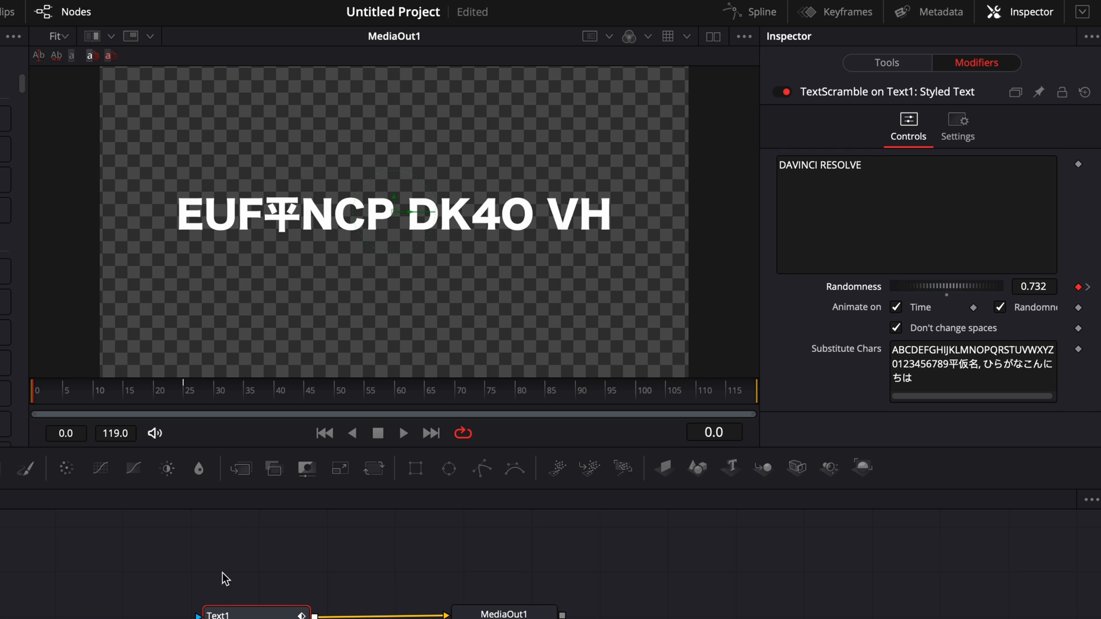
Keyframe the title at frame 25 and set its Shading Opacity to 0 at frame 0
click(886, 63)
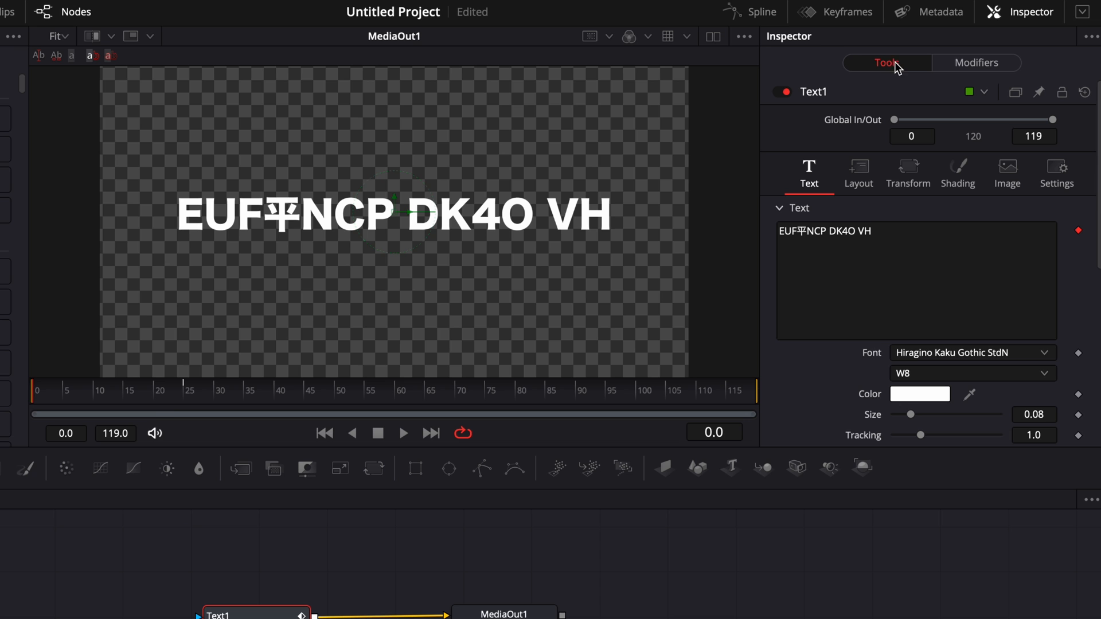
click(190, 391)
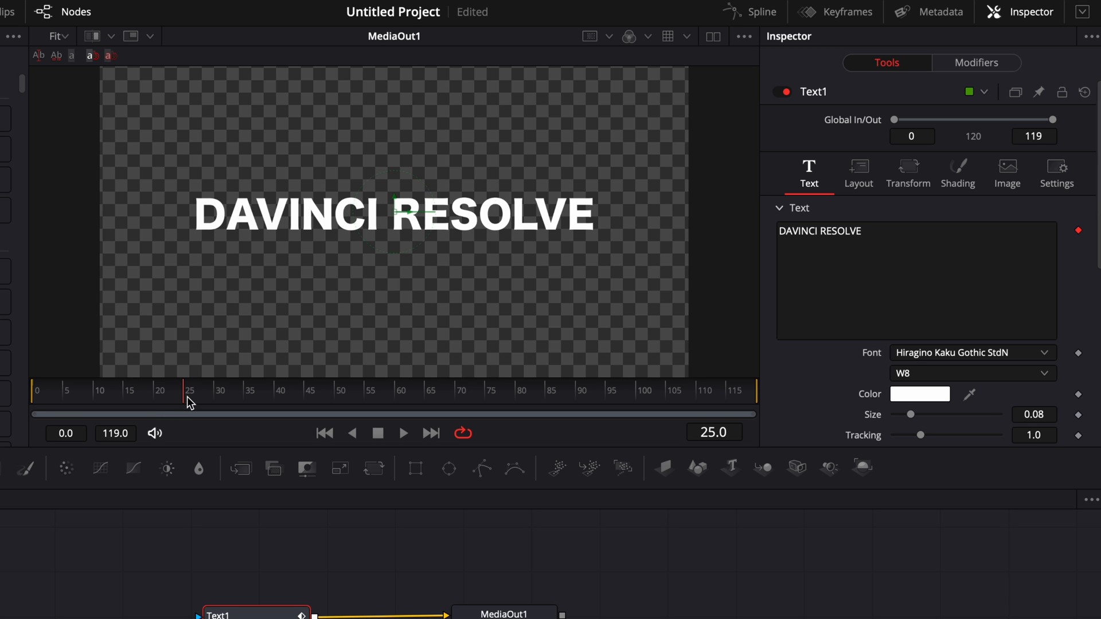
scroll(down, 3)
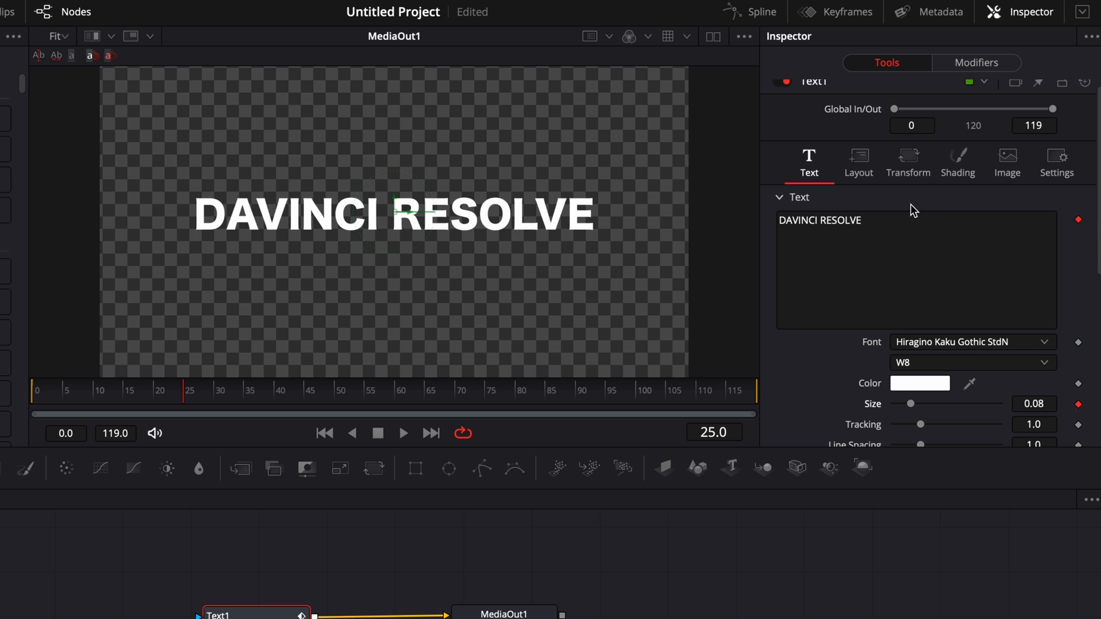
click(957, 163)
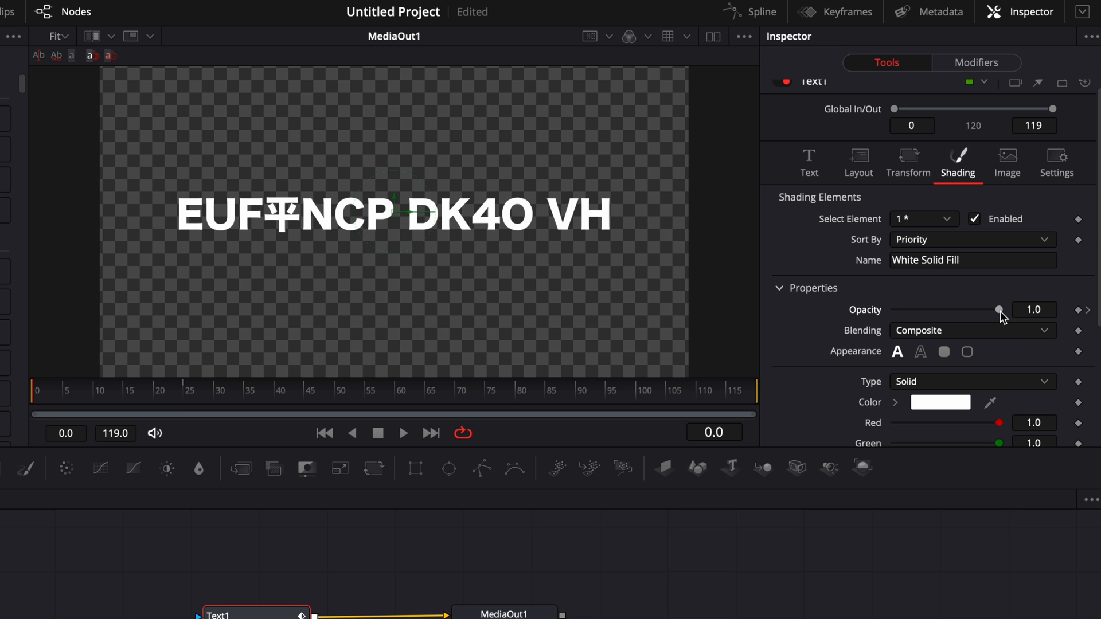
drag(1000, 309, 895, 309)
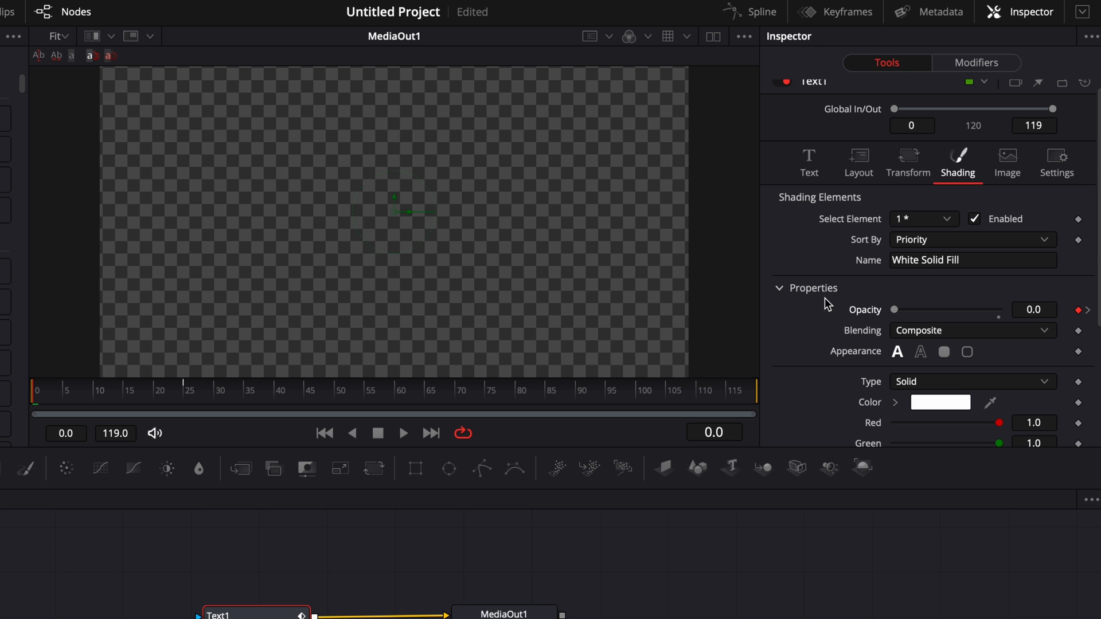
Shrink the title Size at frame 0 so it grows to full size by frame 25
click(810, 163)
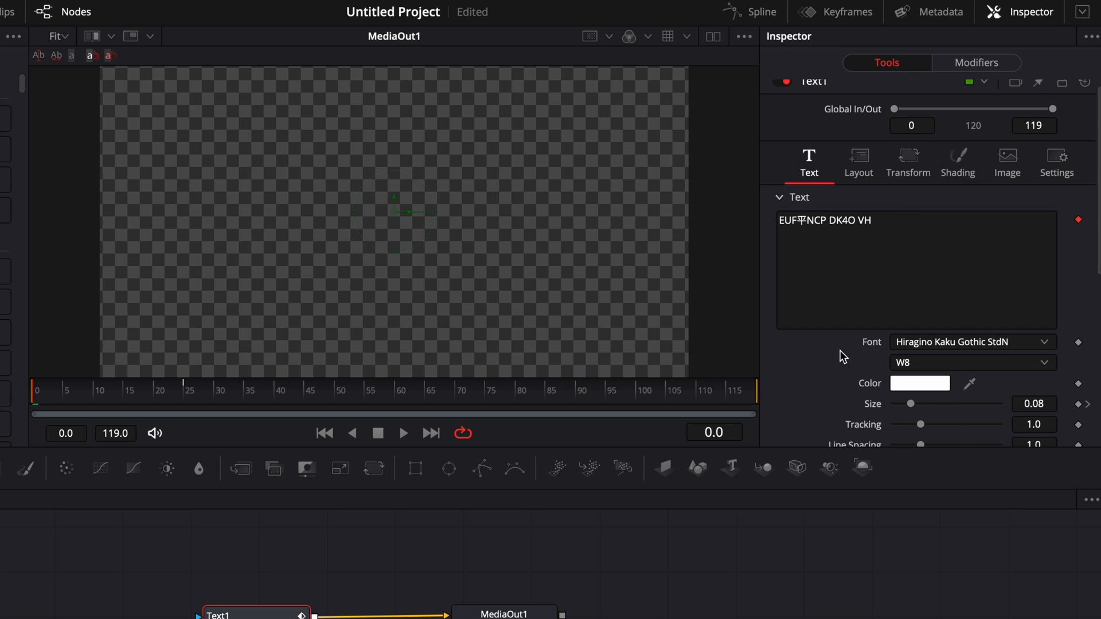
drag(909, 404, 908, 365)
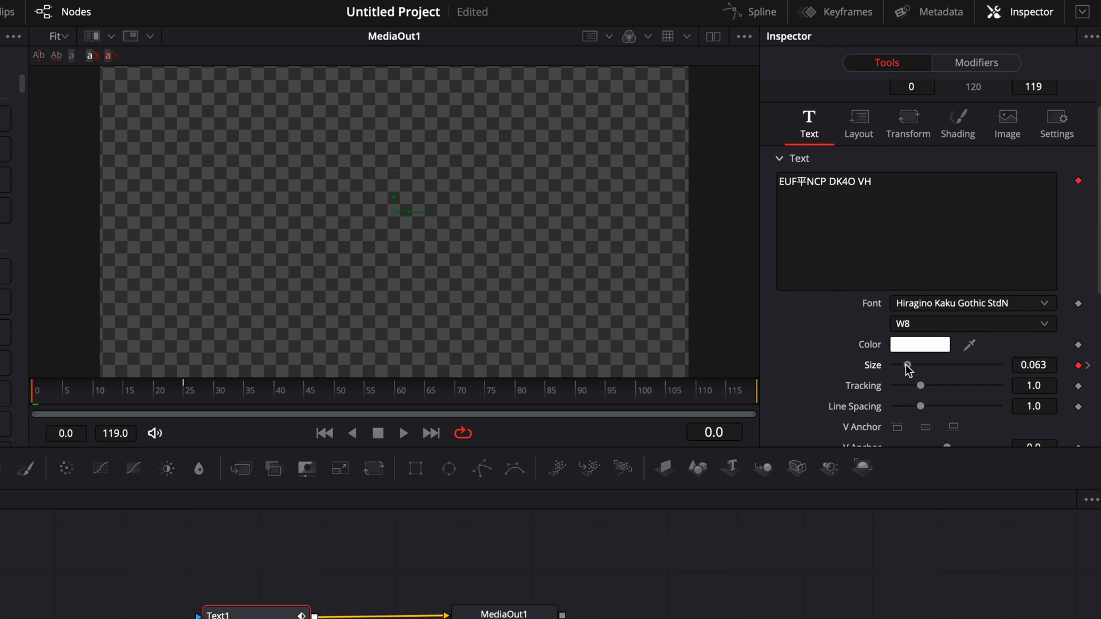
drag(908, 365, 904, 365)
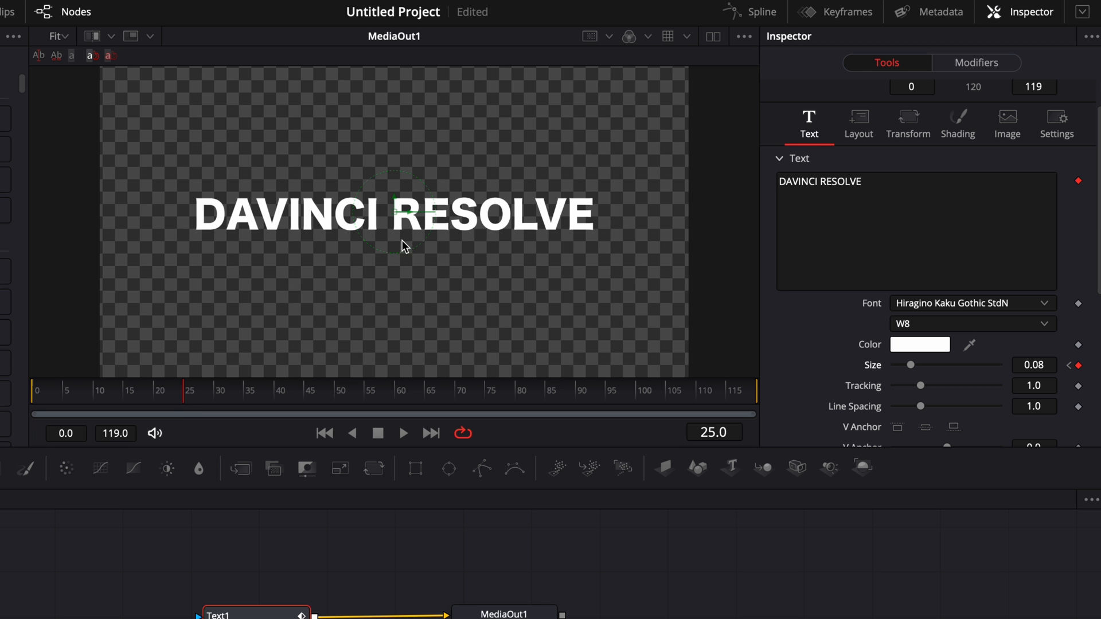
In the spline graph, hide the randomness curve and smooth the opacity and size curves (ease in 81, out 33)
click(751, 11)
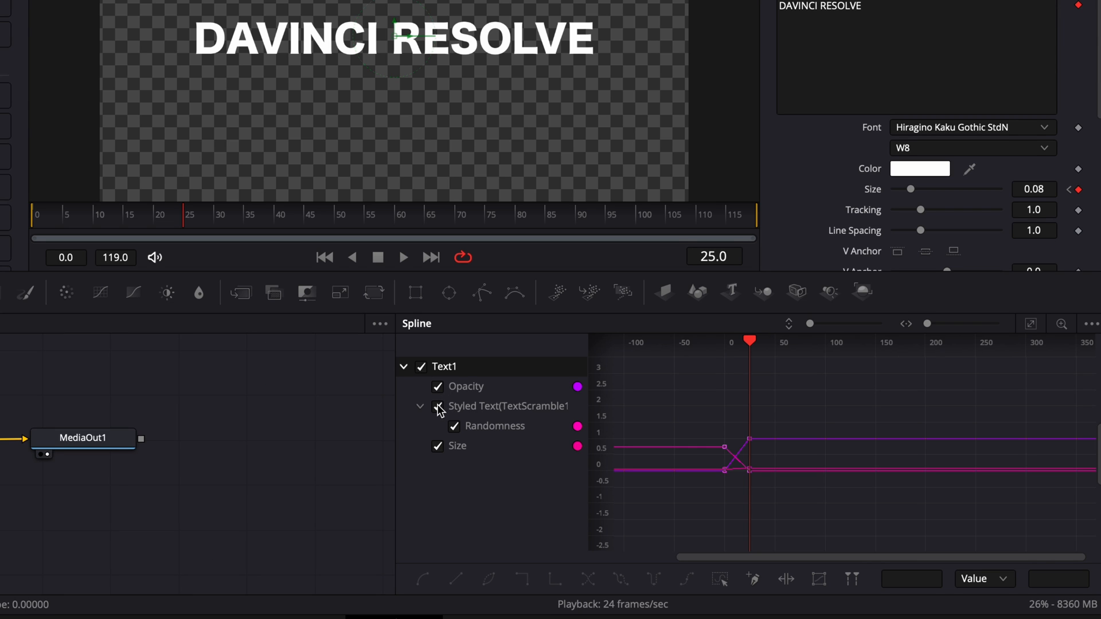
click(437, 406)
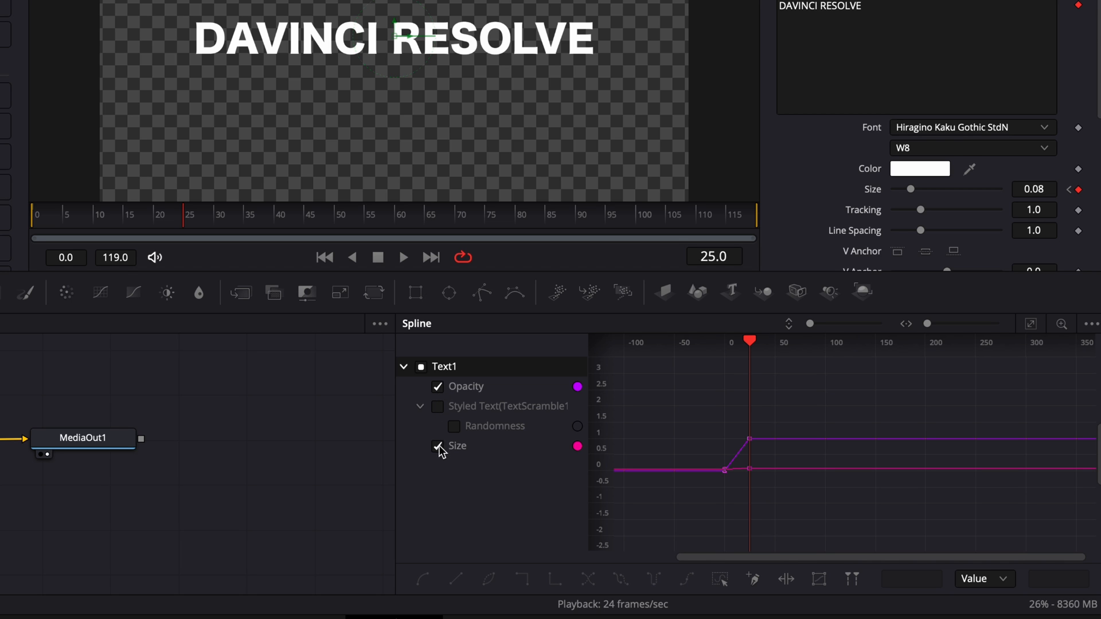
click(1031, 324)
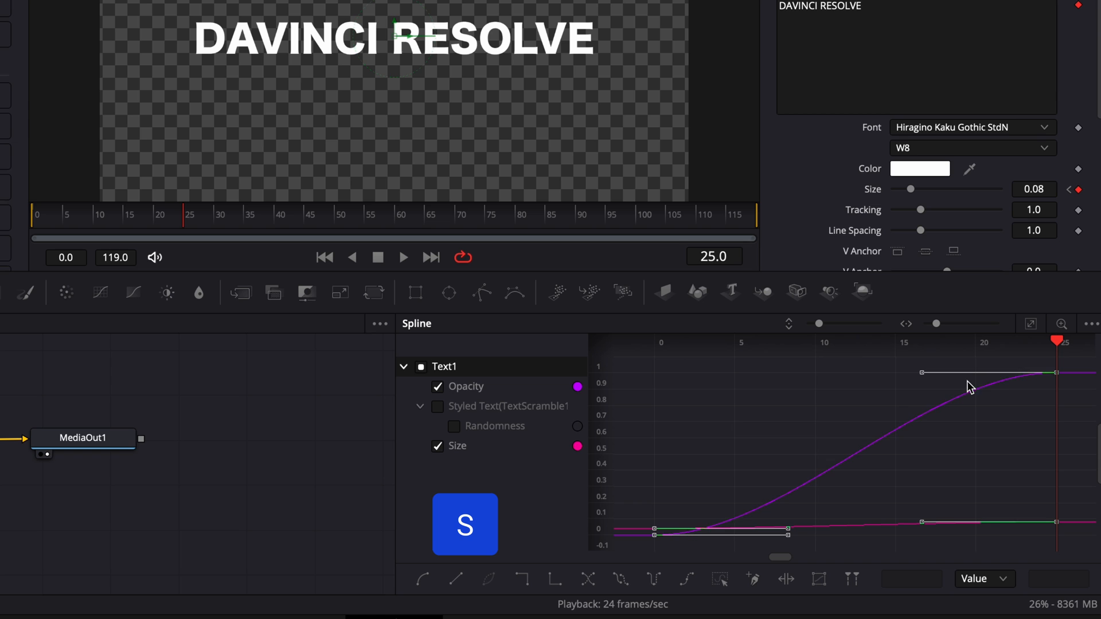
click(892, 435)
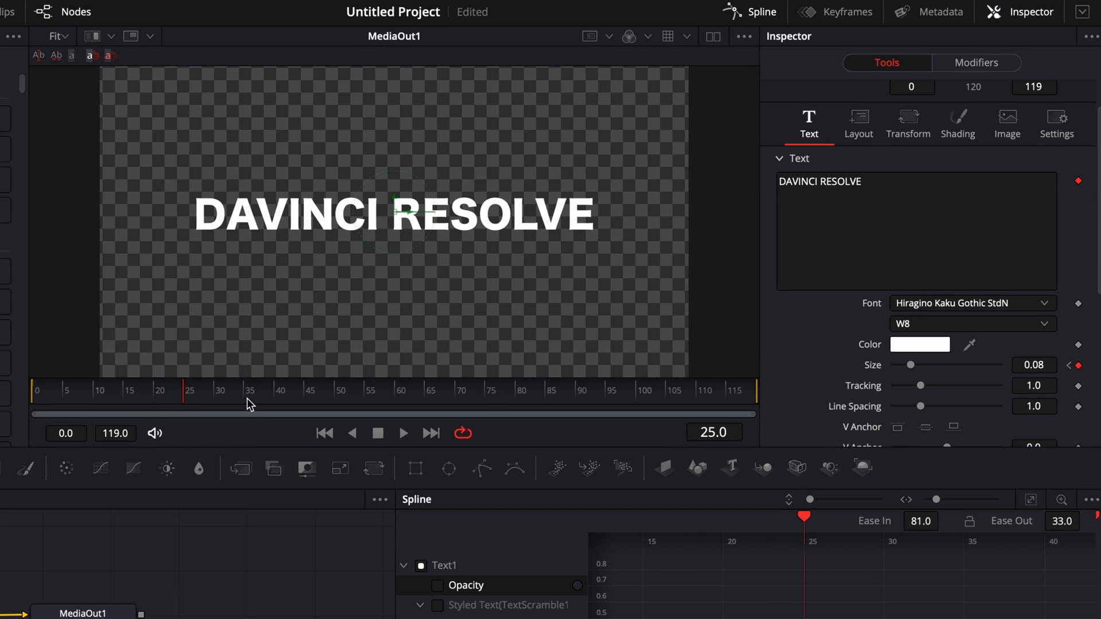
mouse_move(275, 403)
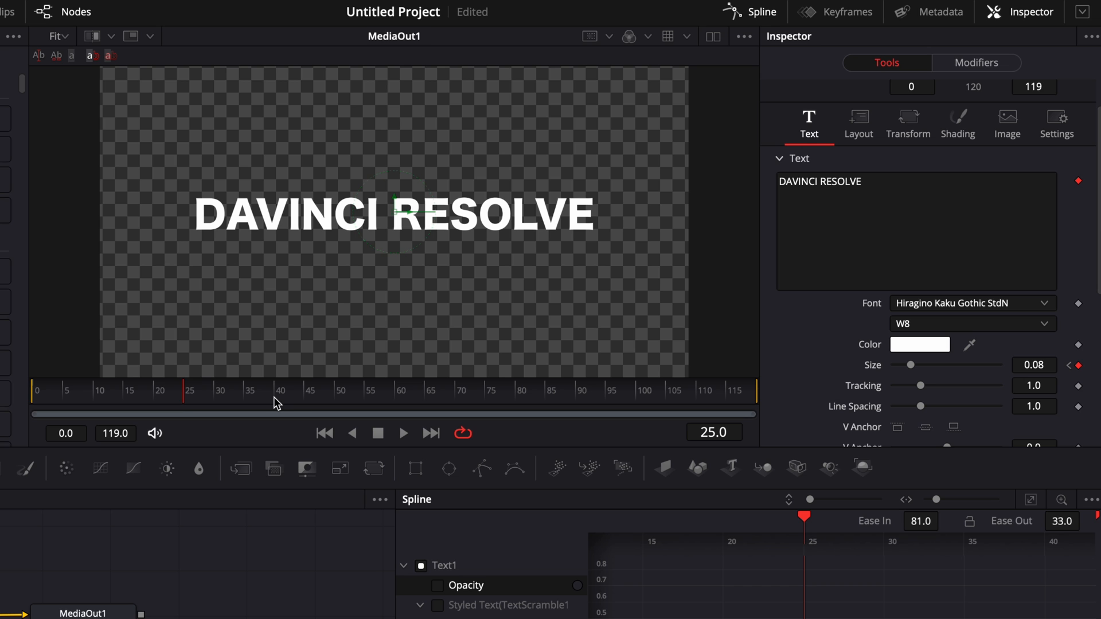
mouse_move(272, 206)
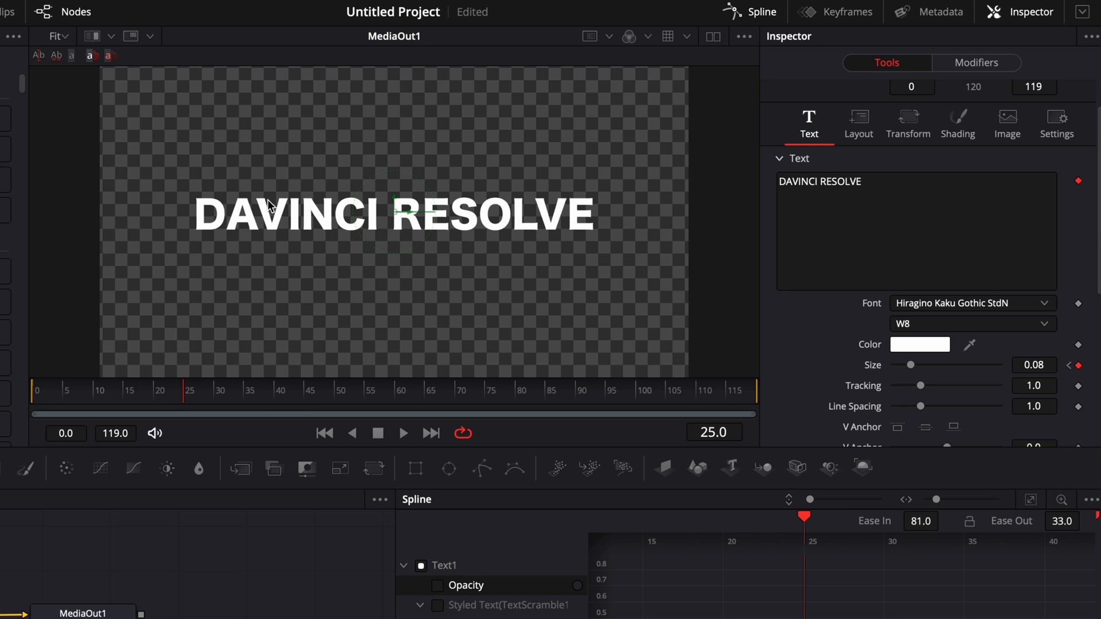
mouse_move(277, 268)
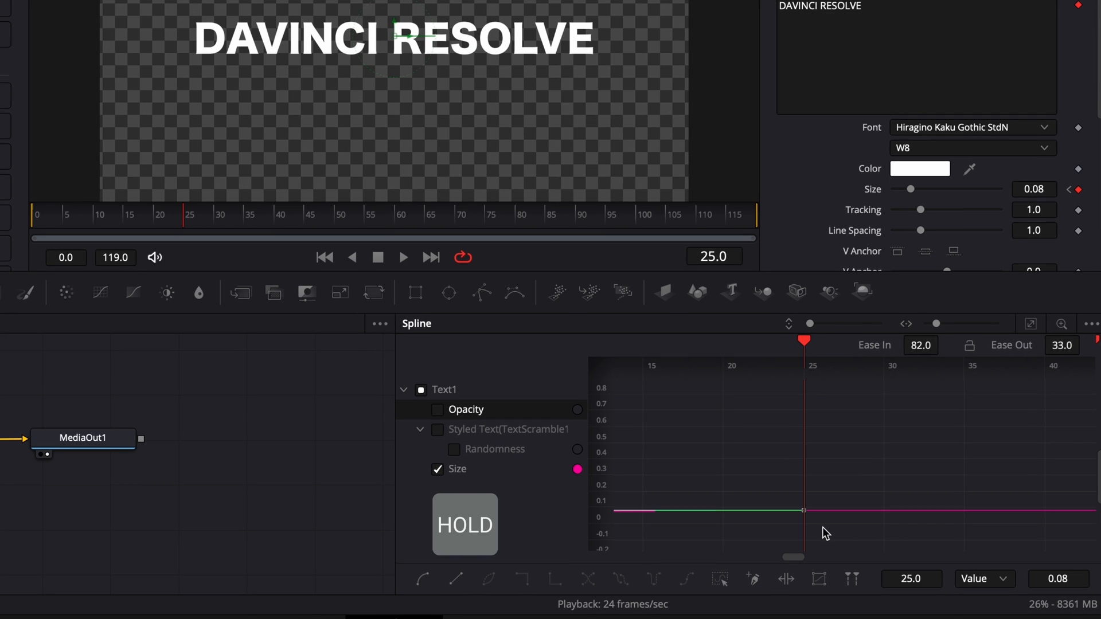
Move the Size keyframe from frame 25 to frame 35 and set its value to 0.05
key(shift)
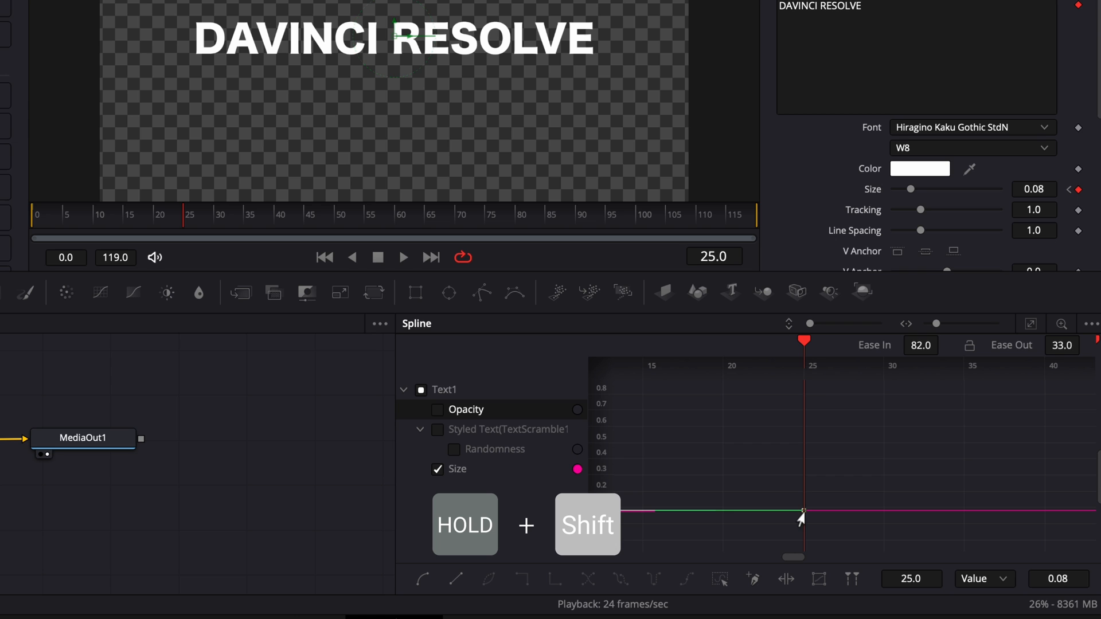
drag(803, 510, 948, 511)
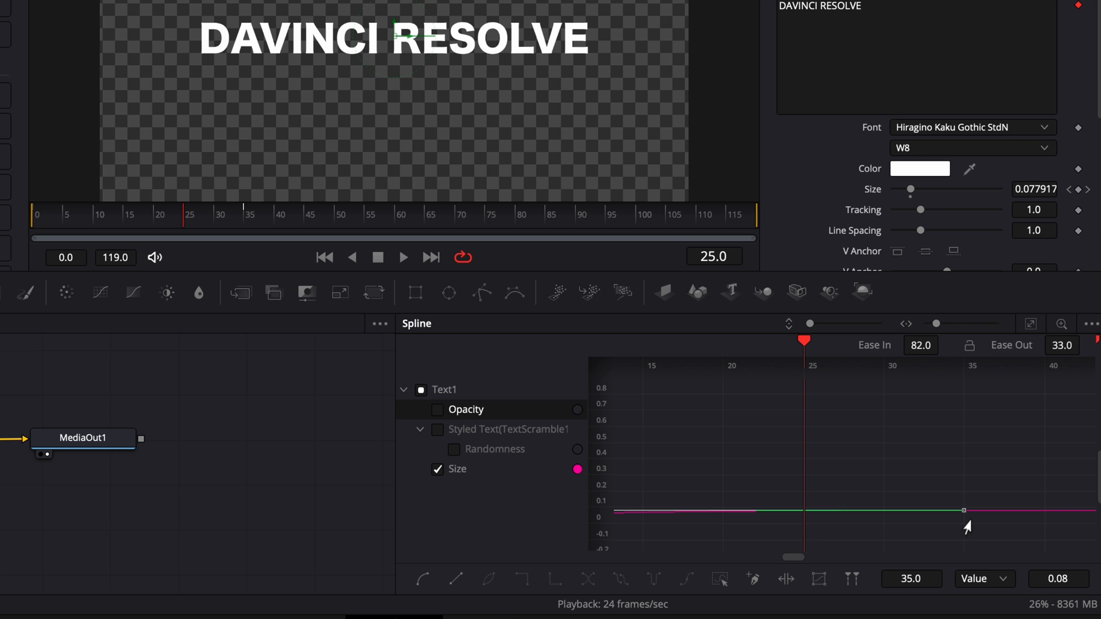
drag(963, 510, 964, 493)
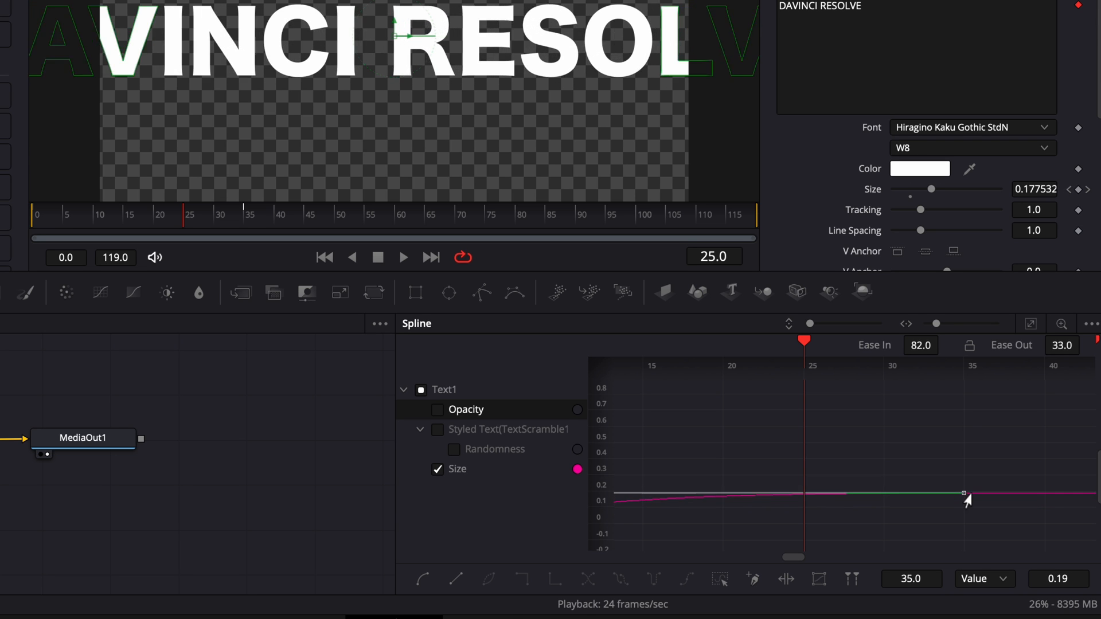
drag(963, 494, 964, 511)
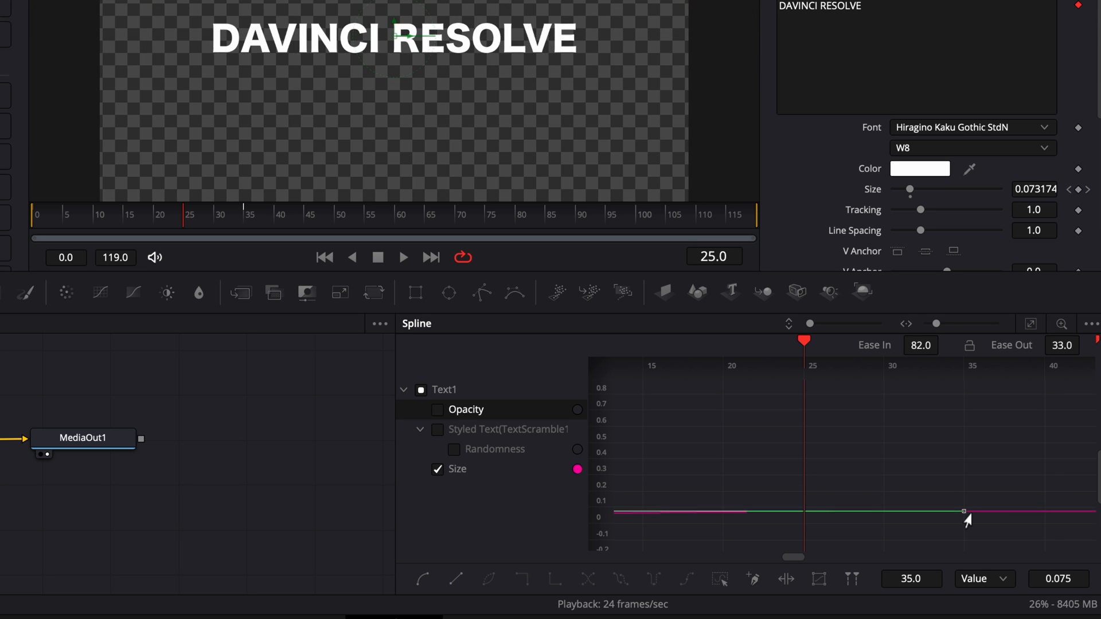
drag(963, 510, 934, 517)
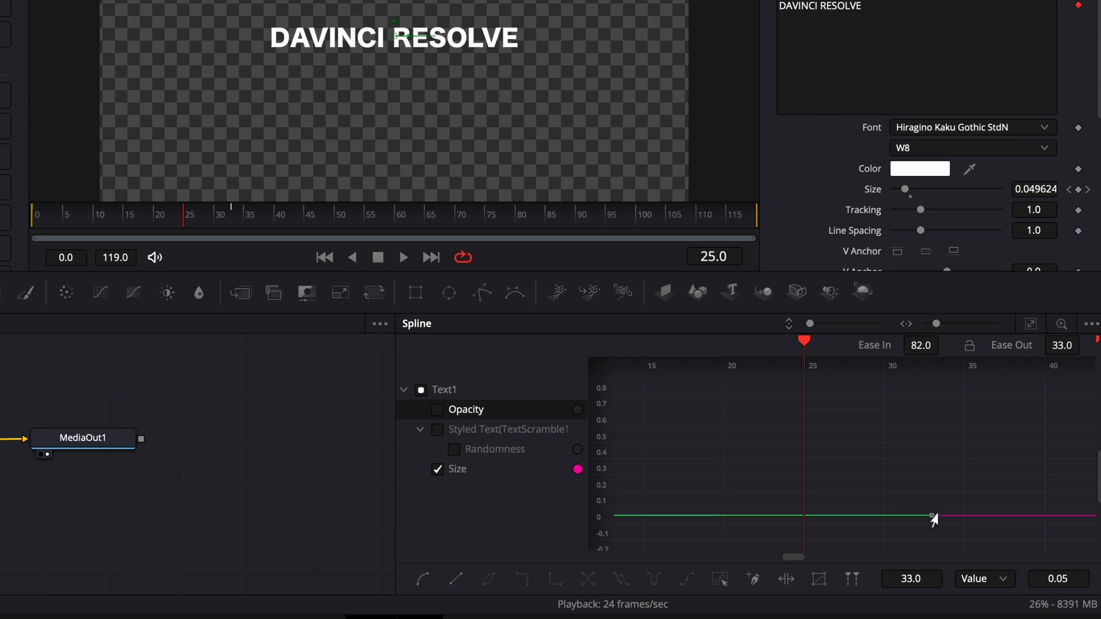
drag(933, 517, 948, 516)
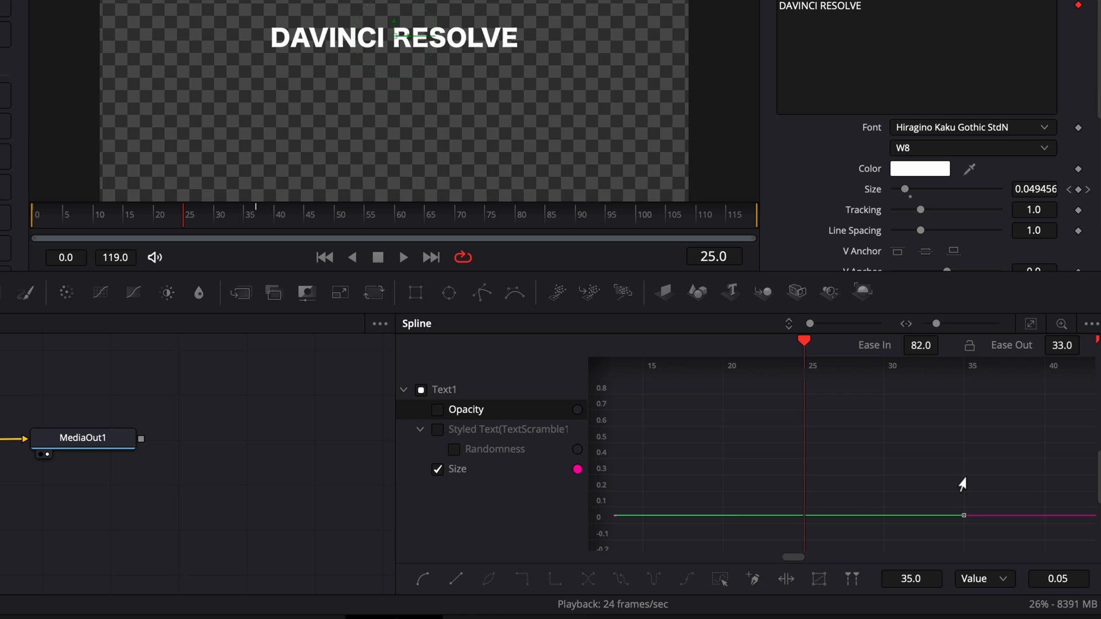
mouse_move(963, 523)
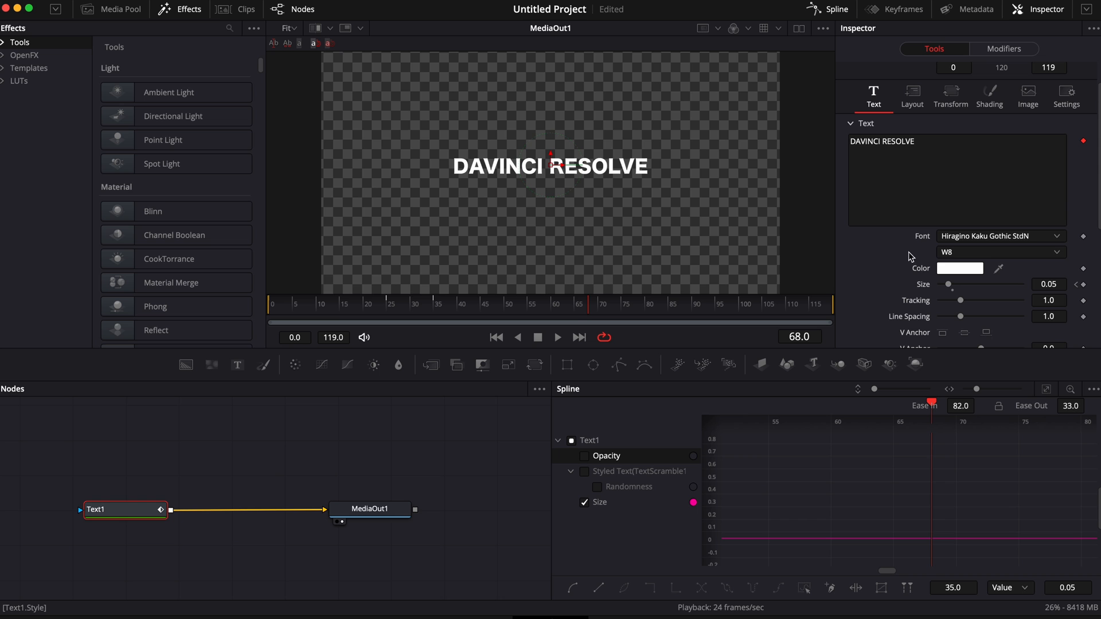
Change the DAVINCI RESOLVE text colour from white to green
click(997, 236)
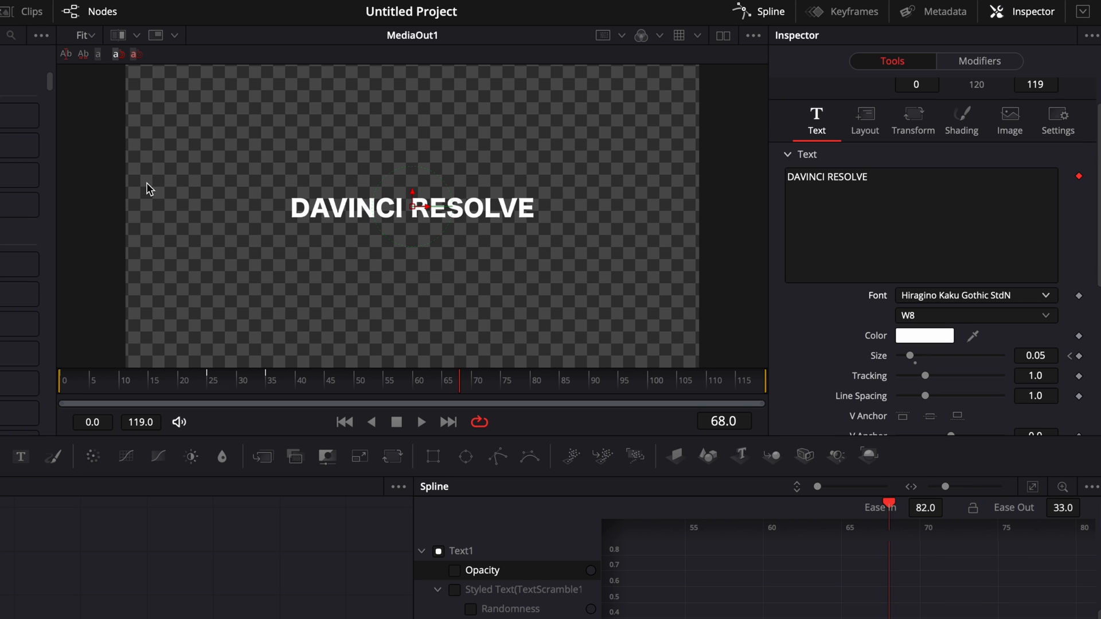
mouse_move(271, 255)
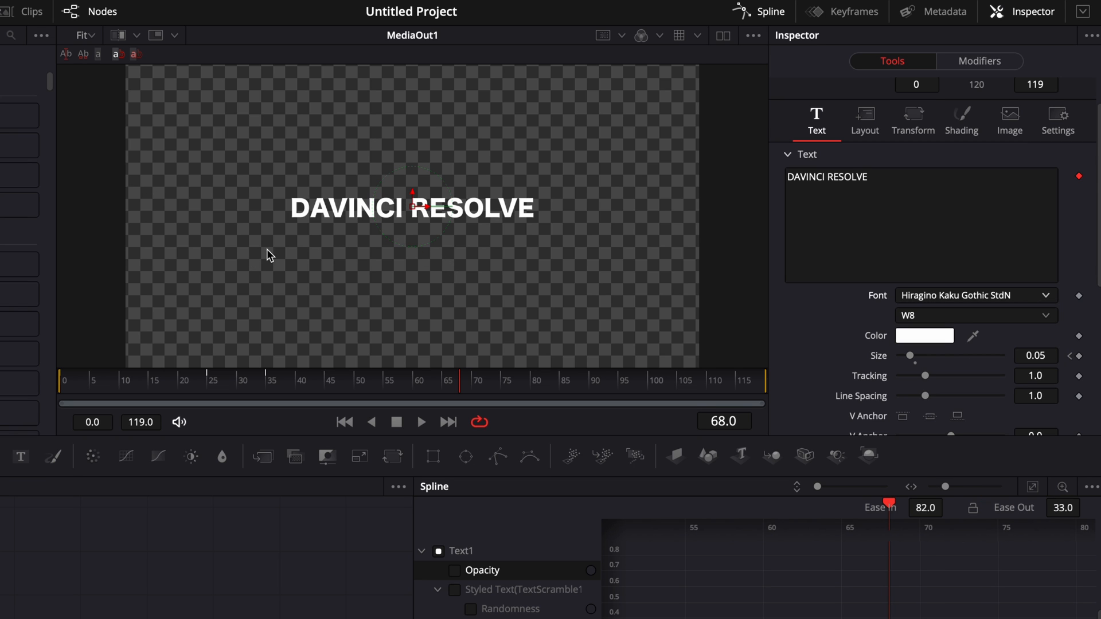
mouse_move(306, 270)
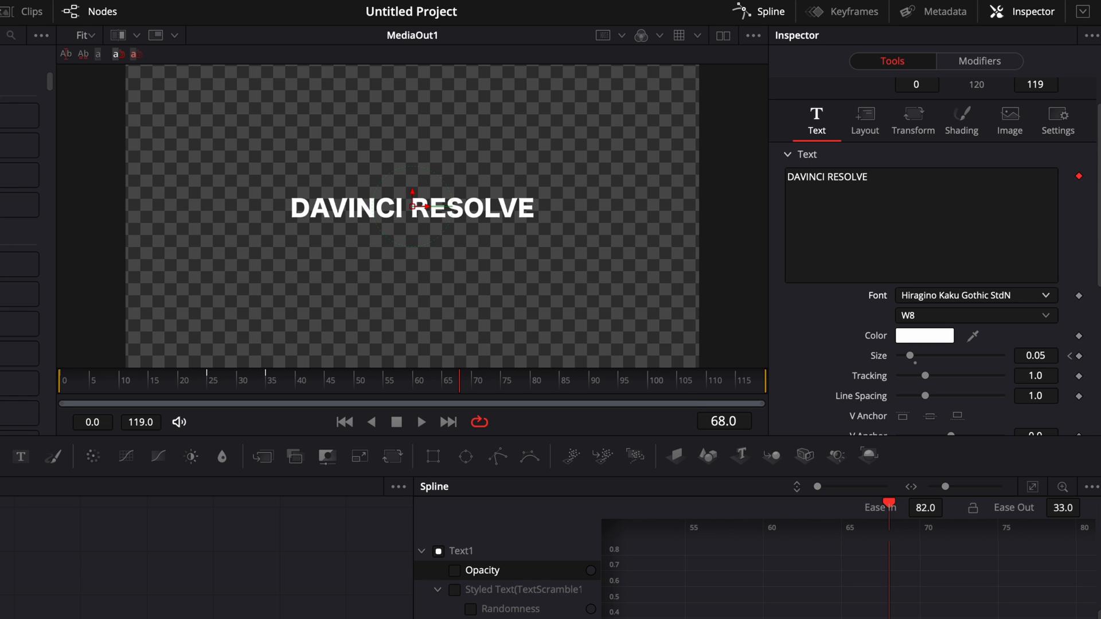
mouse_move(786, 131)
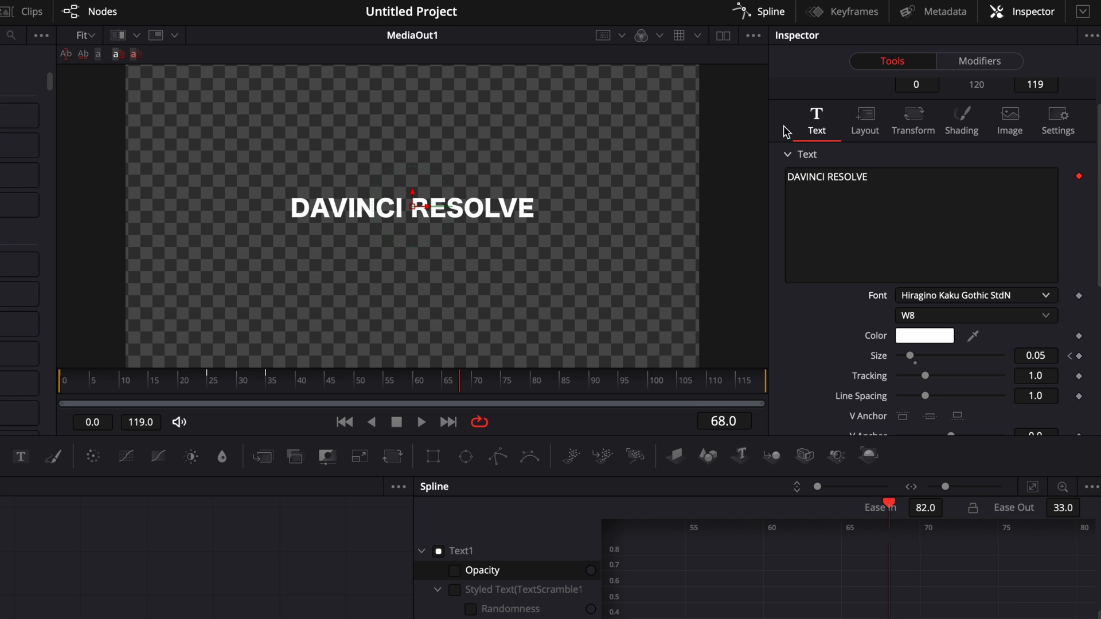
click(923, 335)
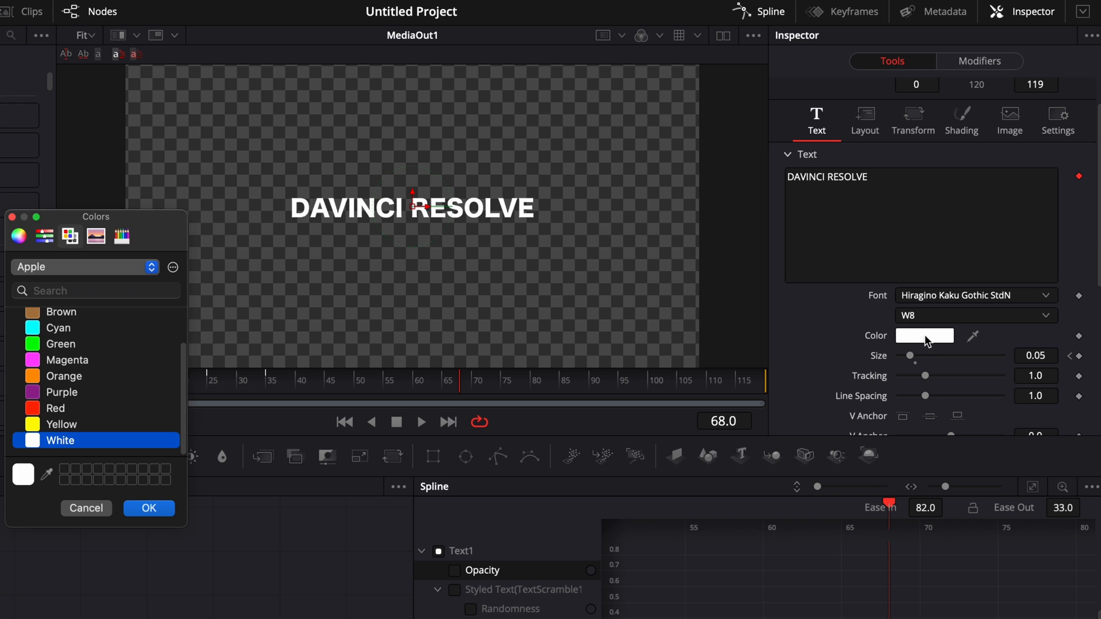
click(61, 344)
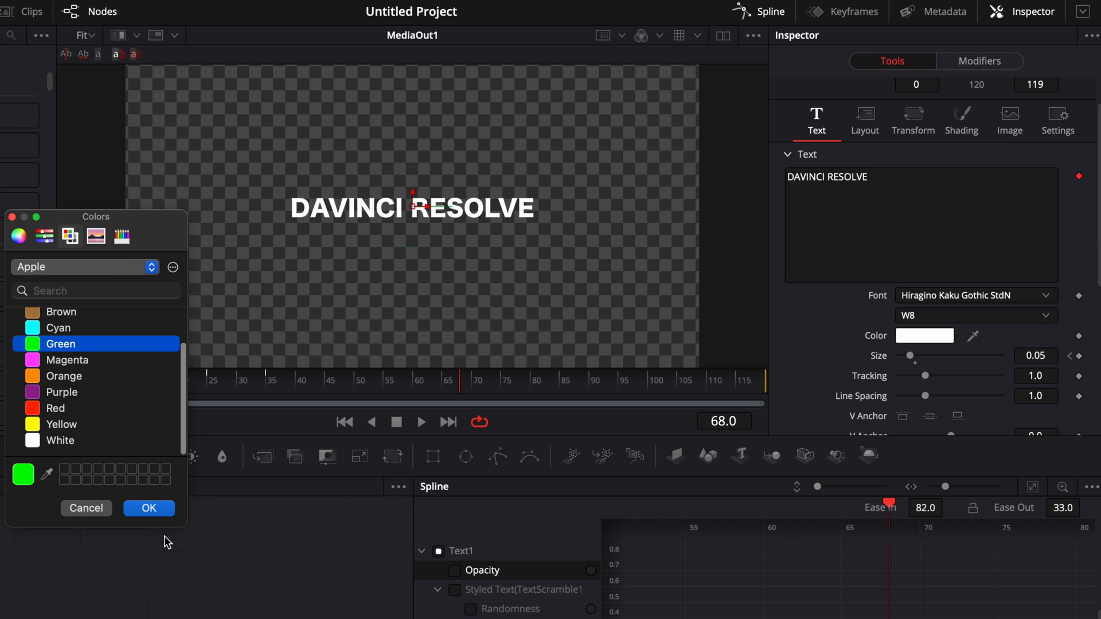
click(148, 508)
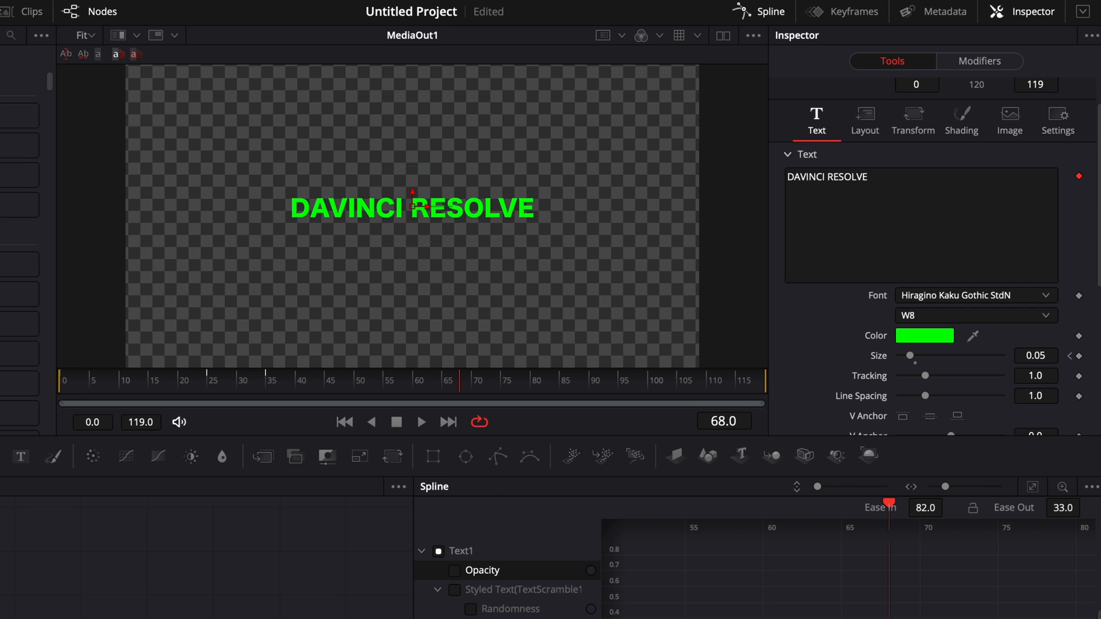
Add a Glow tool after the green text and raise its glow size to about 23.6
text(glow)
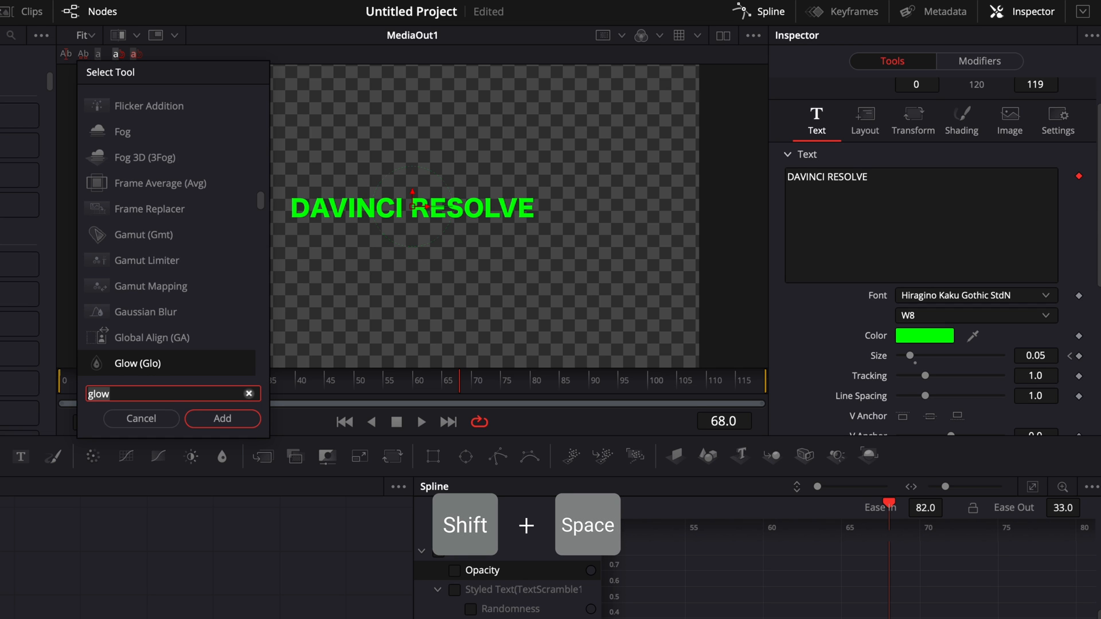
mouse_move(158, 313)
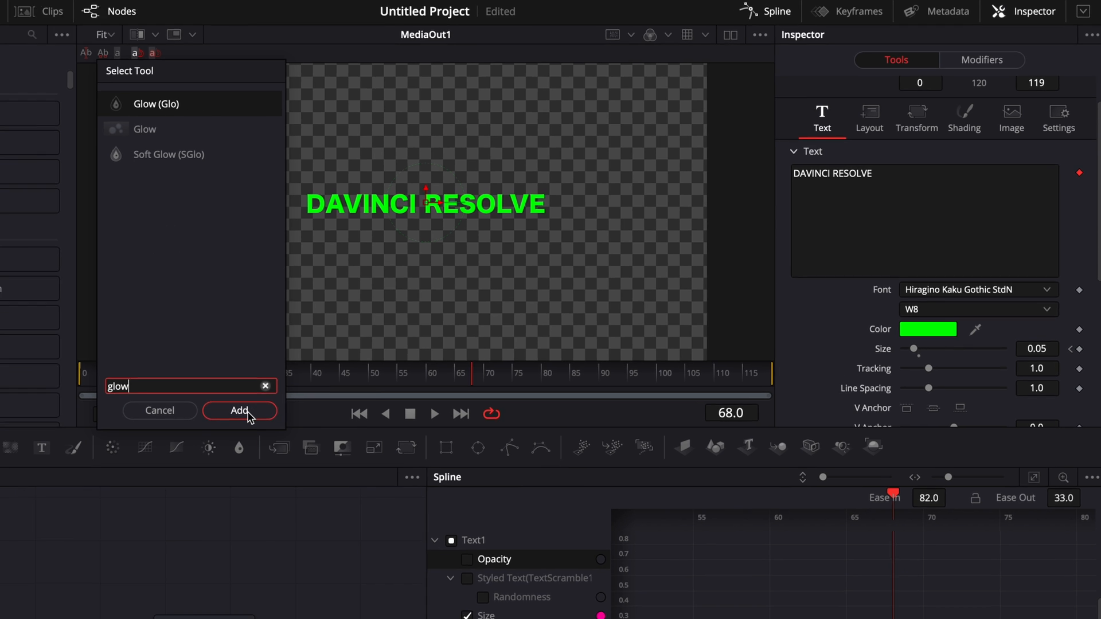
click(238, 410)
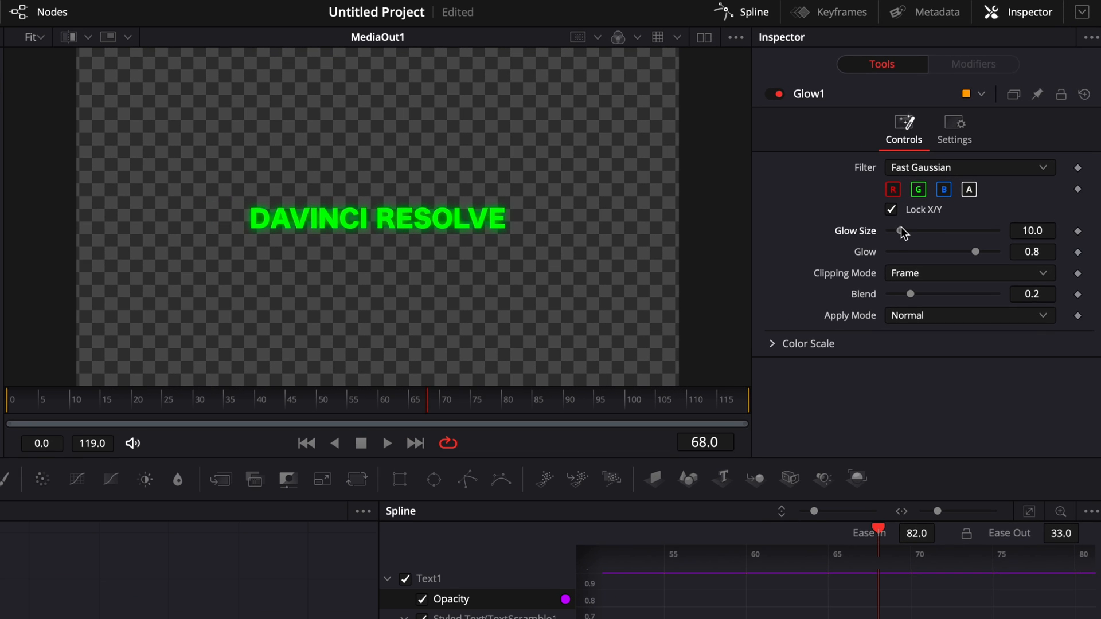
drag(900, 232, 911, 232)
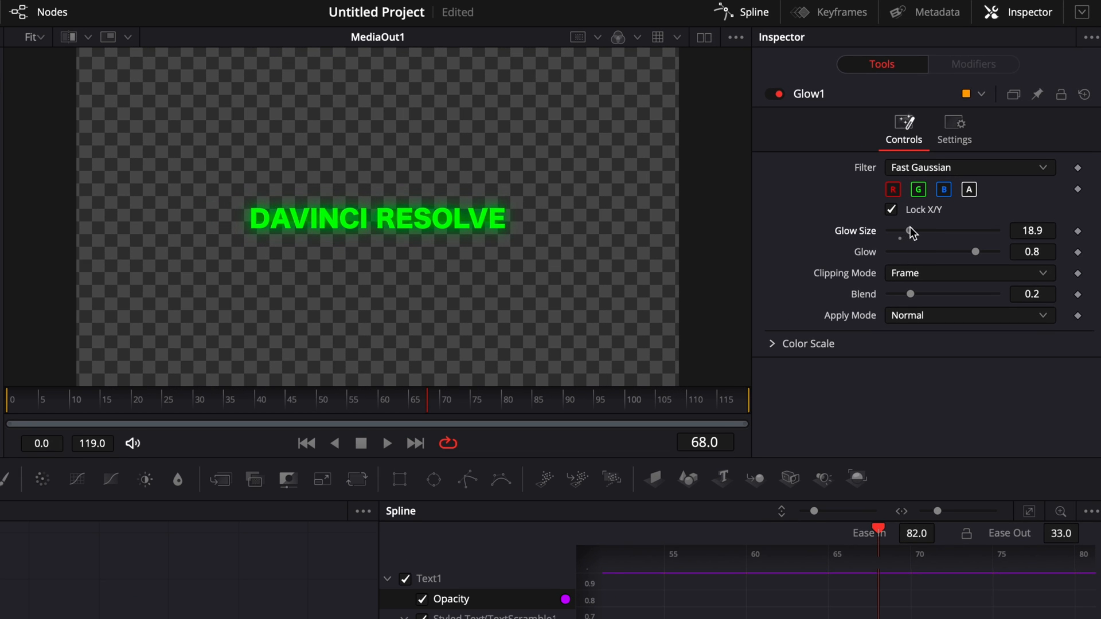
drag(909, 232, 916, 232)
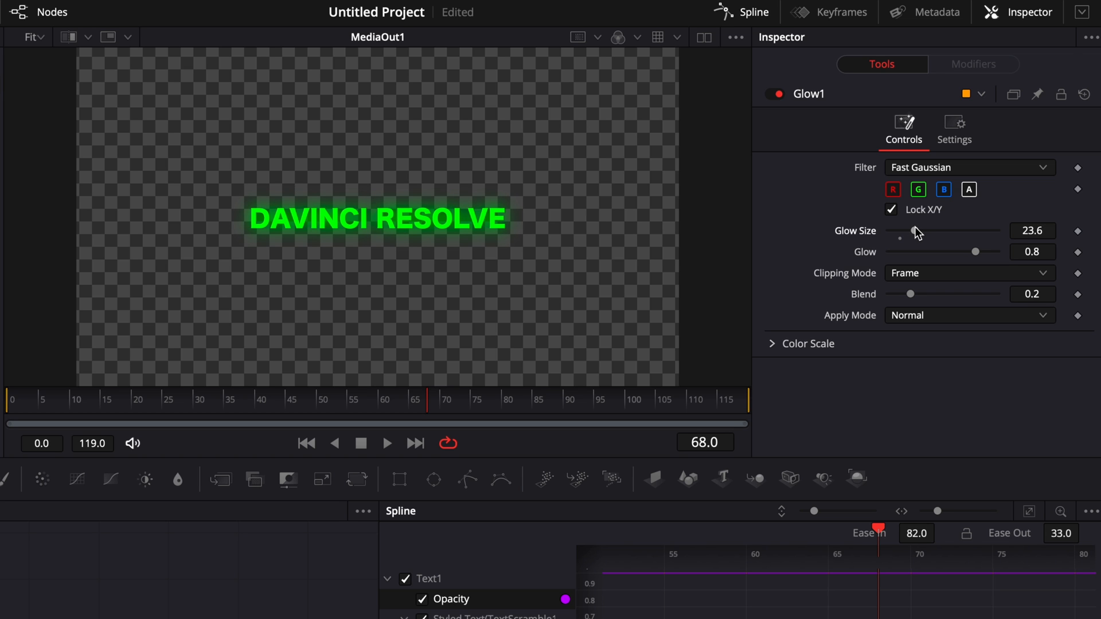
mouse_move(813, 368)
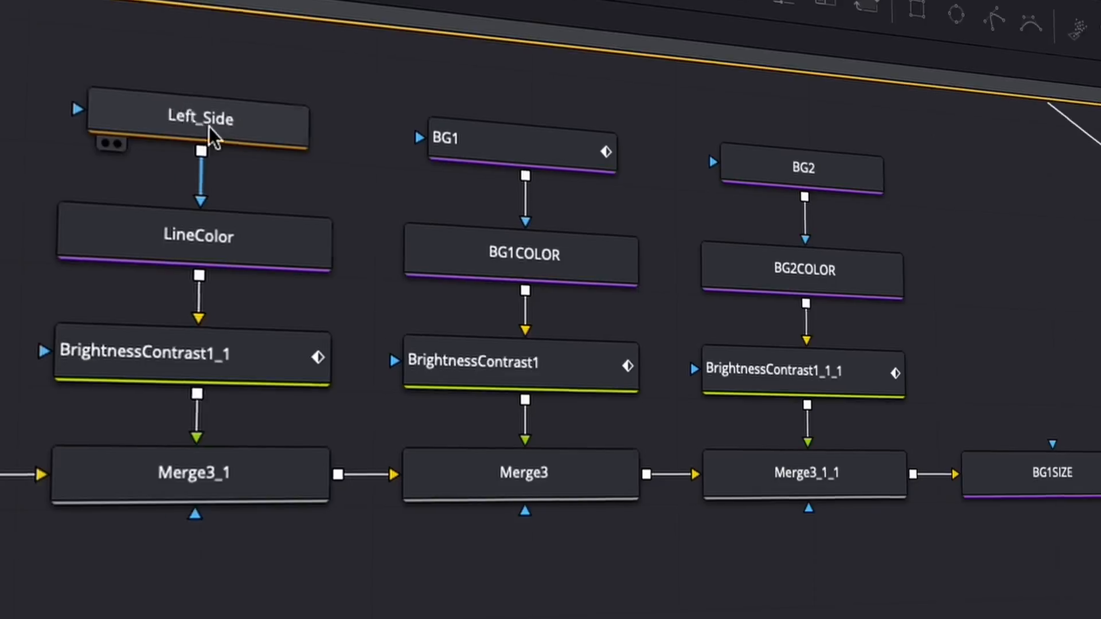
Select the Left_Side node in the icon template composition
click(800, 75)
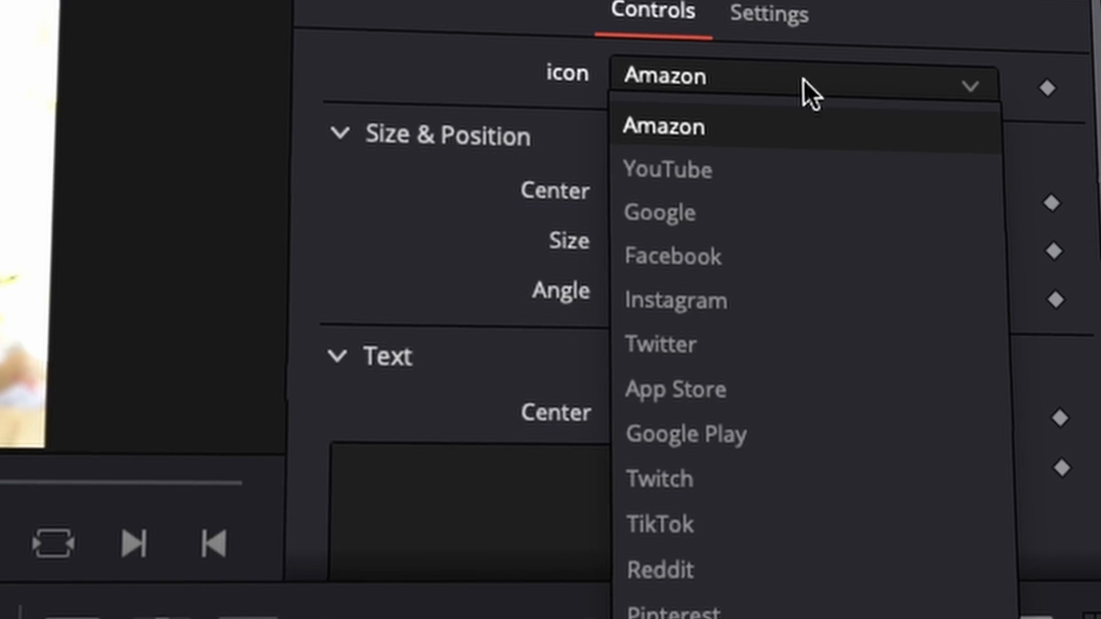